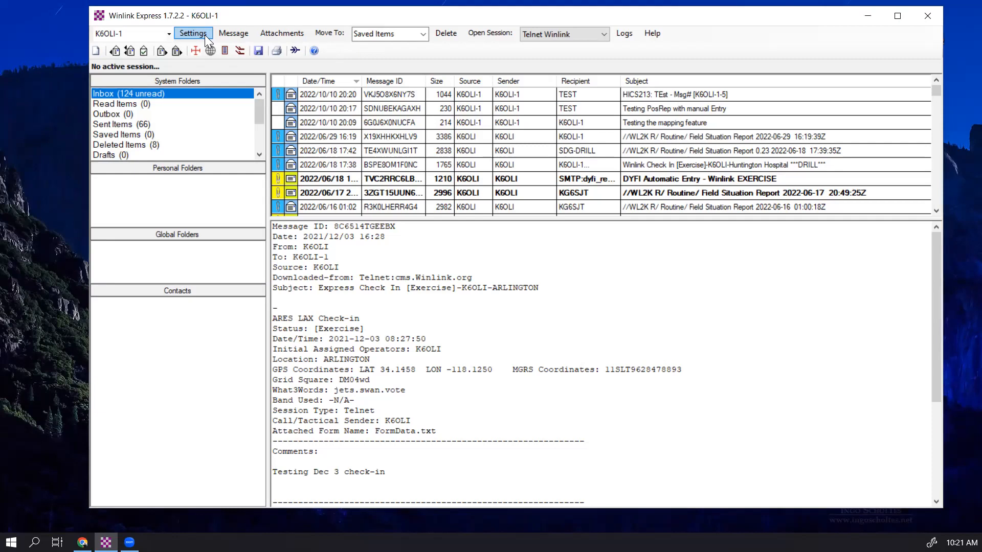
# Step: Show the Winlink Express Properties dialog from the Settings menu
pyautogui.click(193, 33)
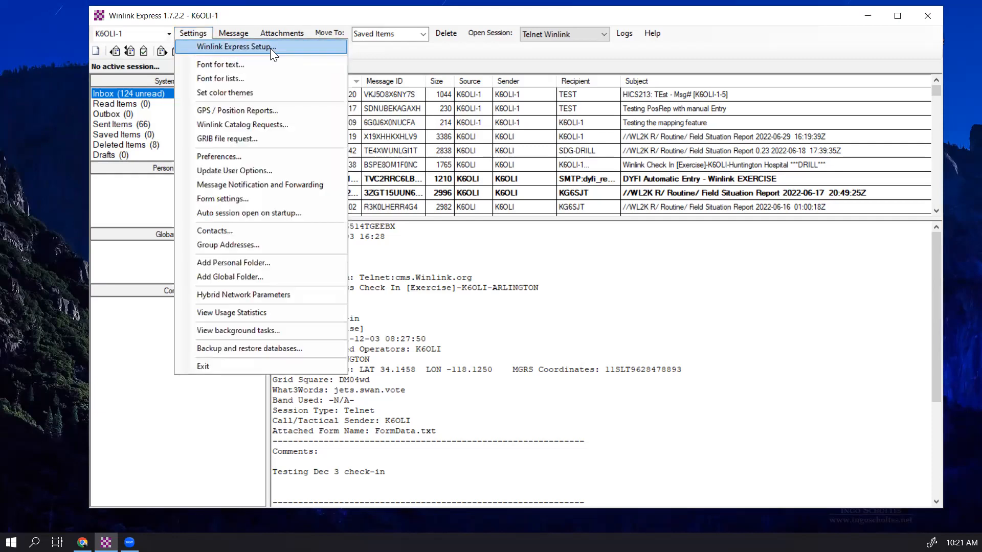
pyautogui.click(235, 46)
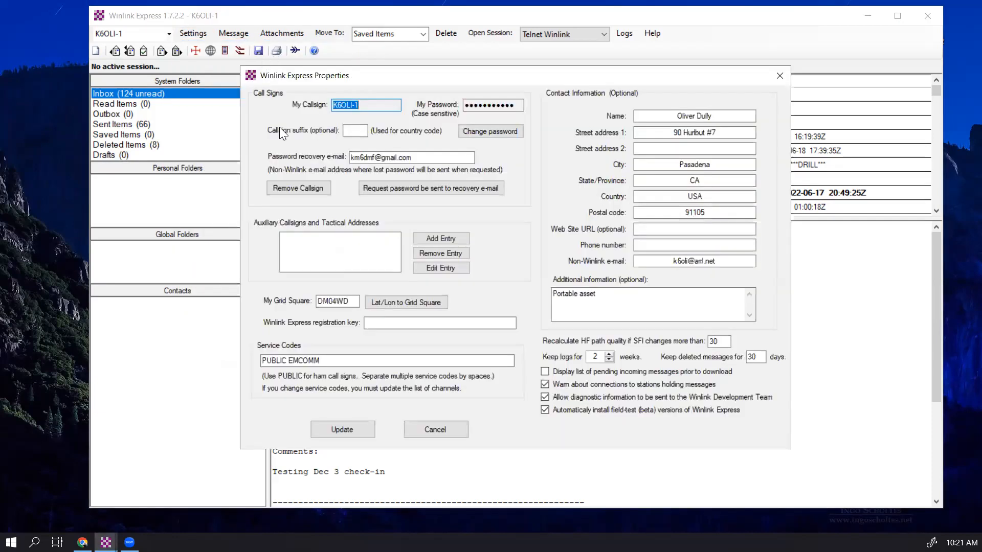
pyautogui.moveTo(366, 233)
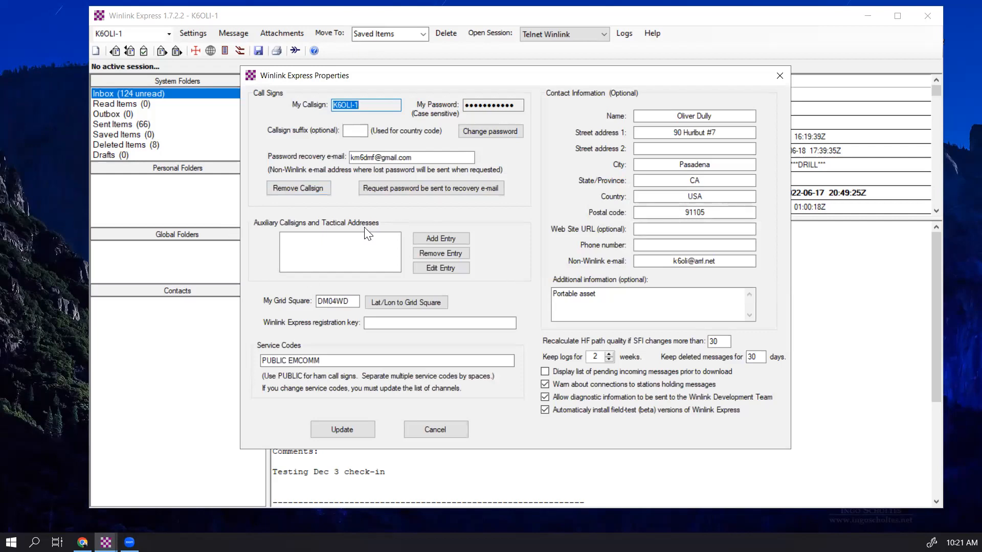
pyautogui.moveTo(347, 224)
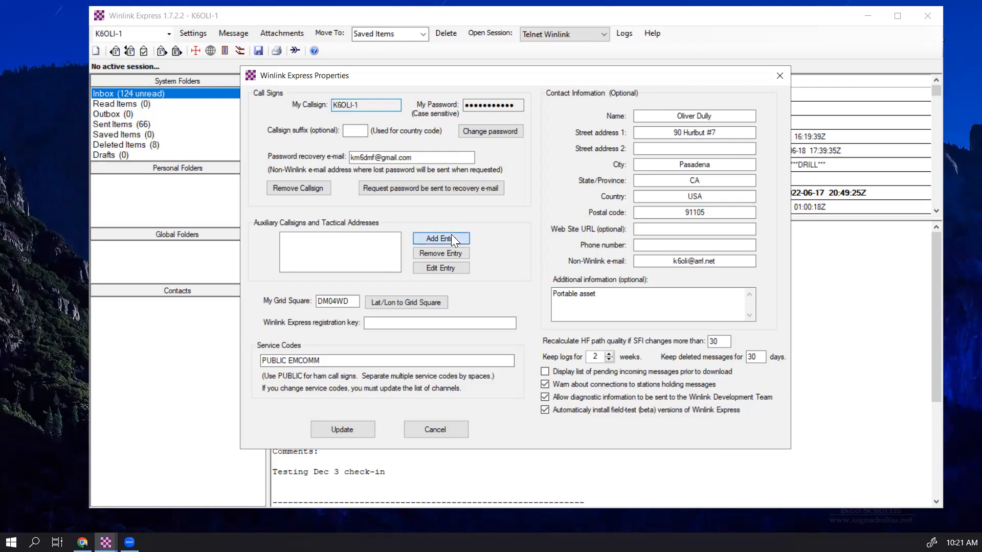
# Step: Create a new tactical address ARLINGTON with a password, leave it enabled, and save it
pyautogui.click(441, 238)
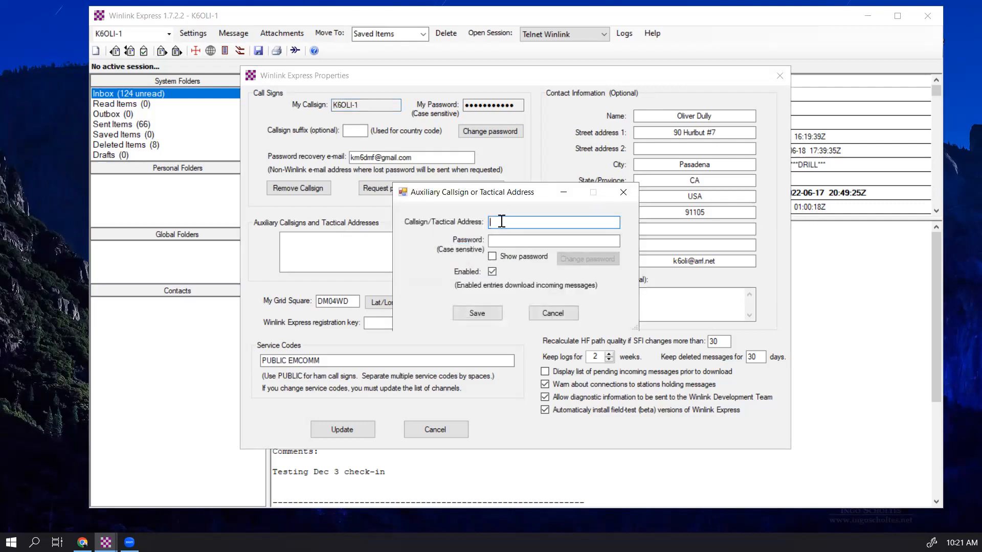
pyautogui.write('ARL')
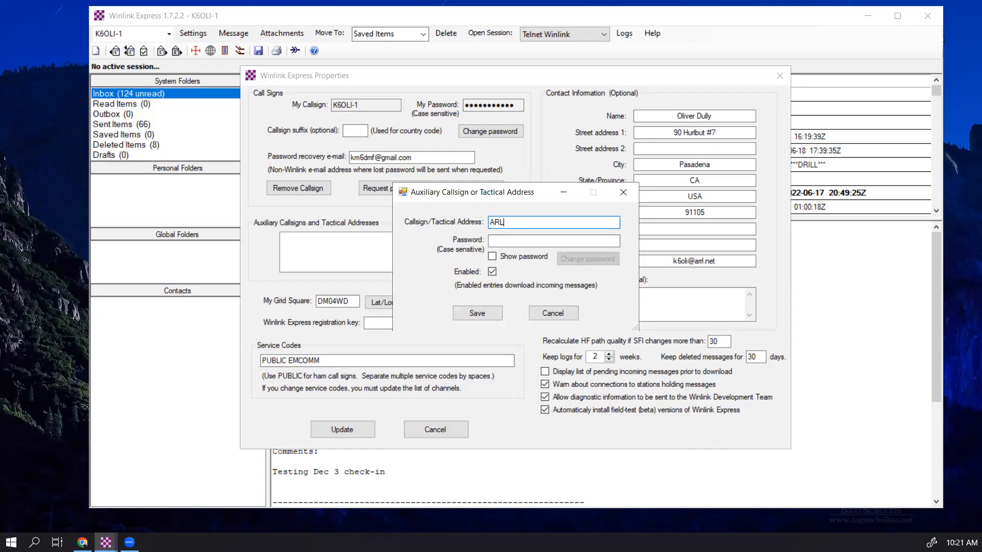
pyautogui.write('ING')
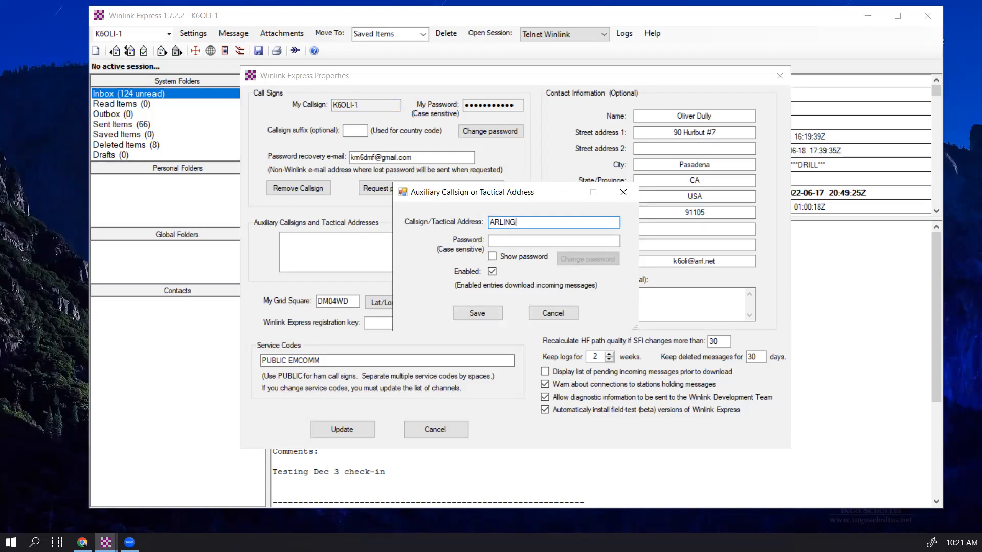
pyautogui.write('TON')
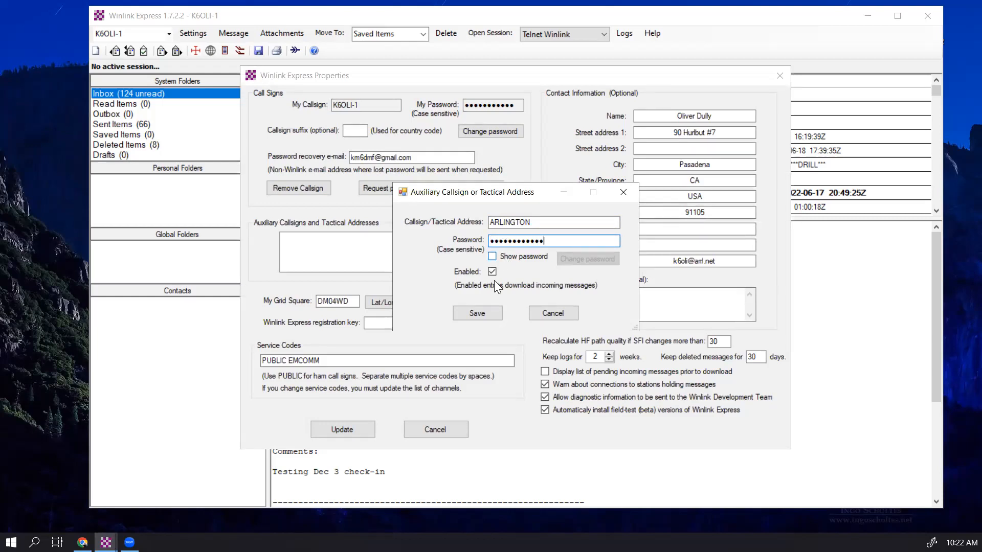
pyautogui.click(492, 271)
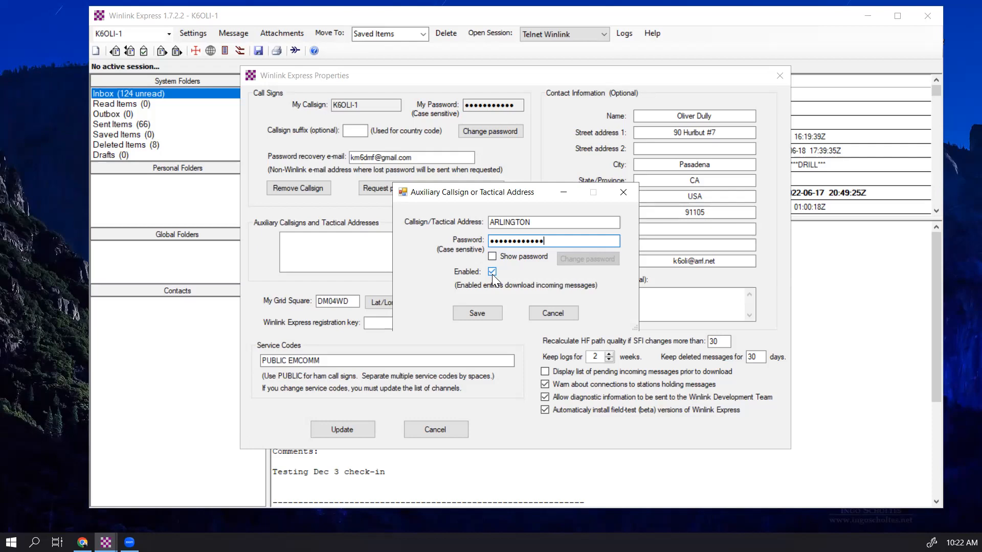
pyautogui.moveTo(489, 313)
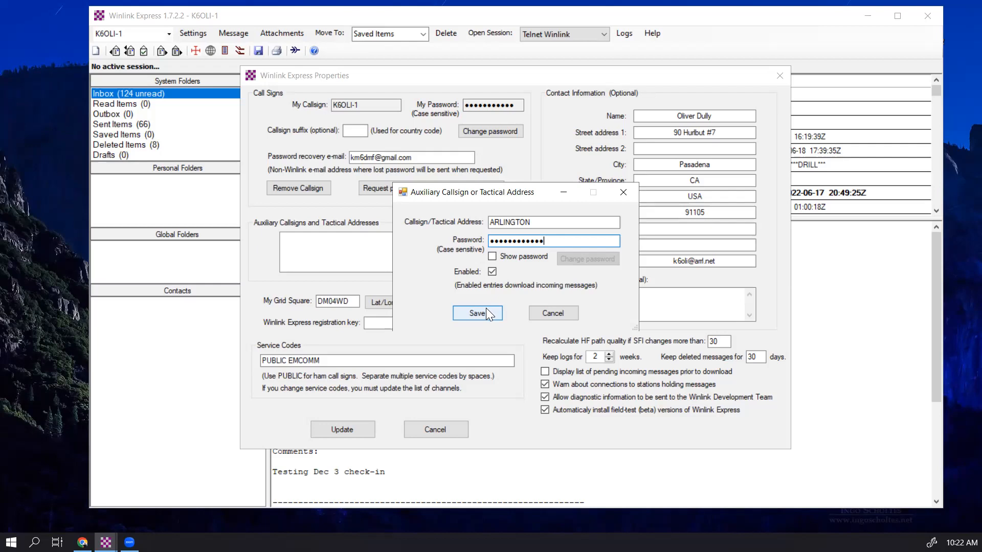
pyautogui.click(477, 313)
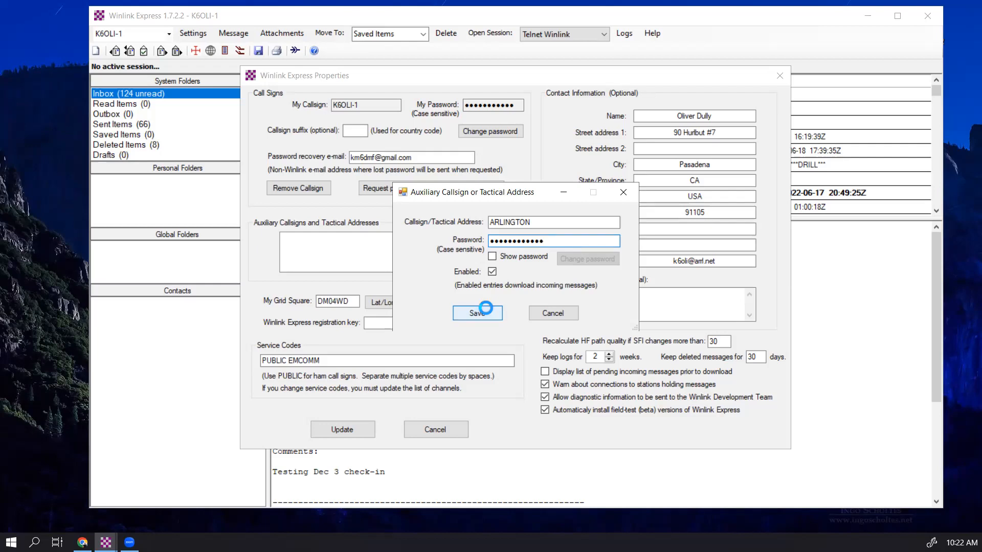
pyautogui.click(478, 313)
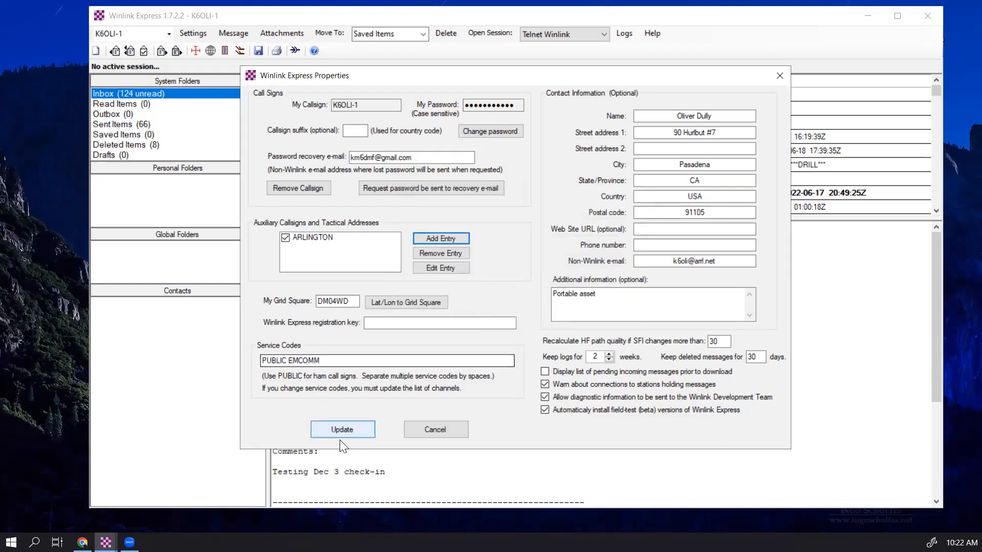
# Step: Apply the station settings with Update and connect a Telnet Winlink session to the CMS
pyautogui.click(341, 428)
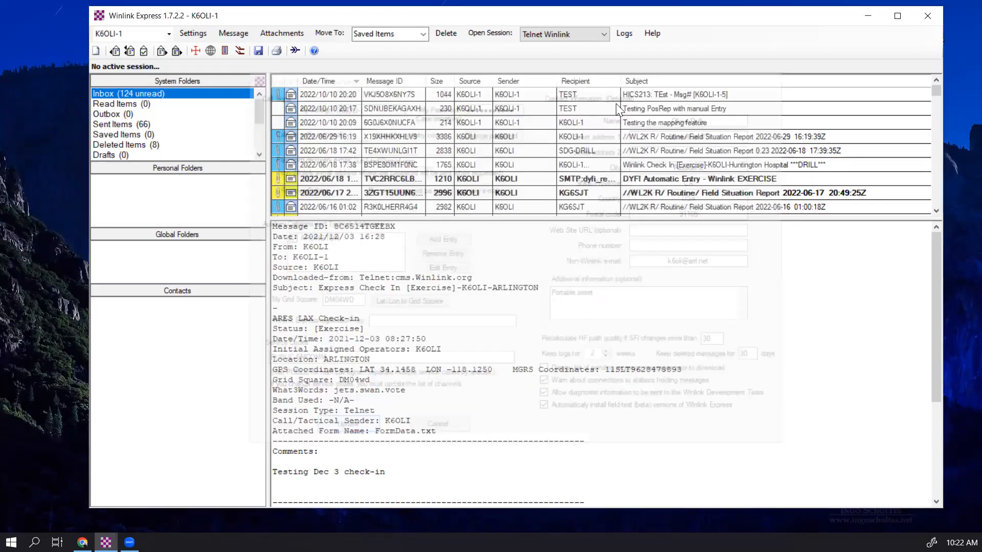
pyautogui.click(490, 33)
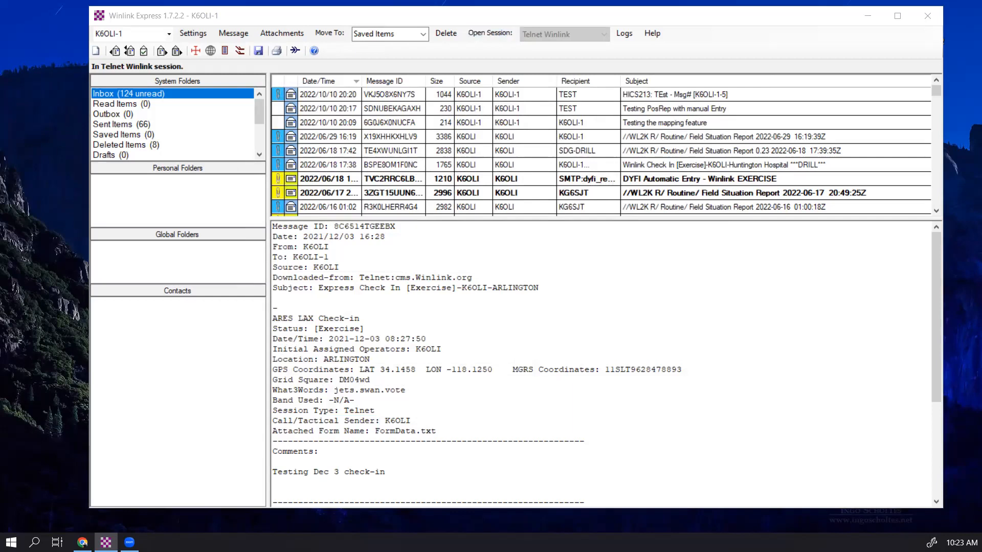
pyautogui.click(559, 33)
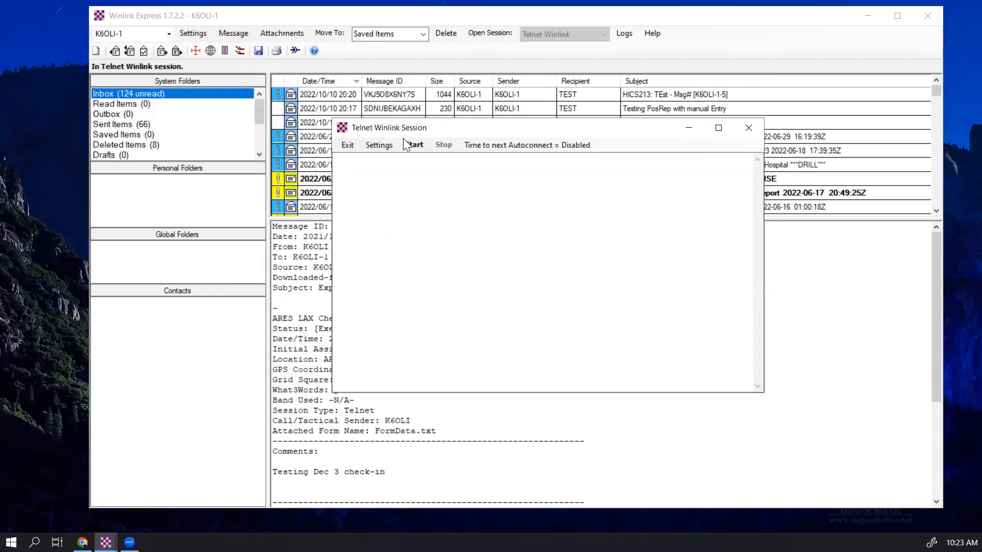
pyautogui.click(415, 145)
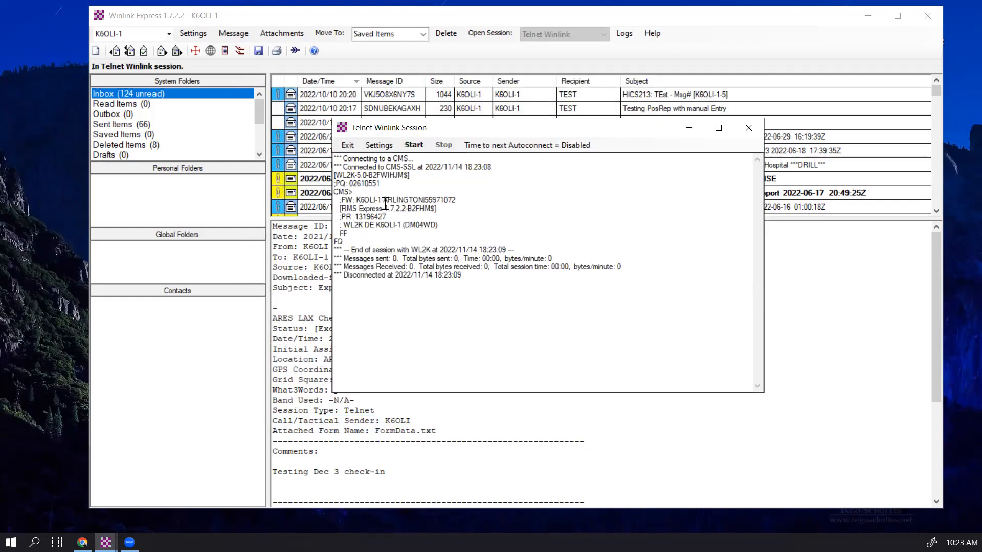
# Step: Highlight ARLINGTON in the session log to confirm it is served
pyautogui.doubleClick(366, 200)
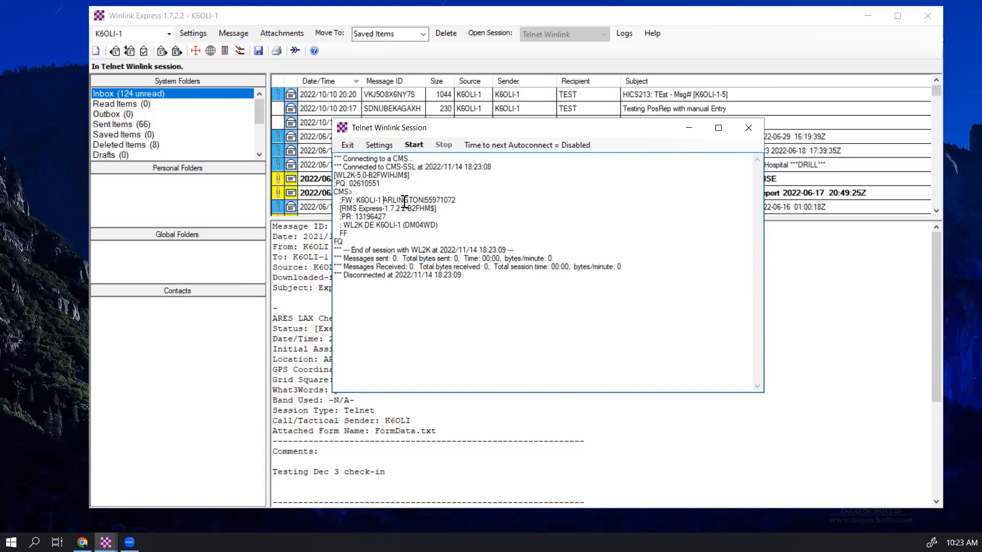
pyautogui.doubleClick(403, 199)
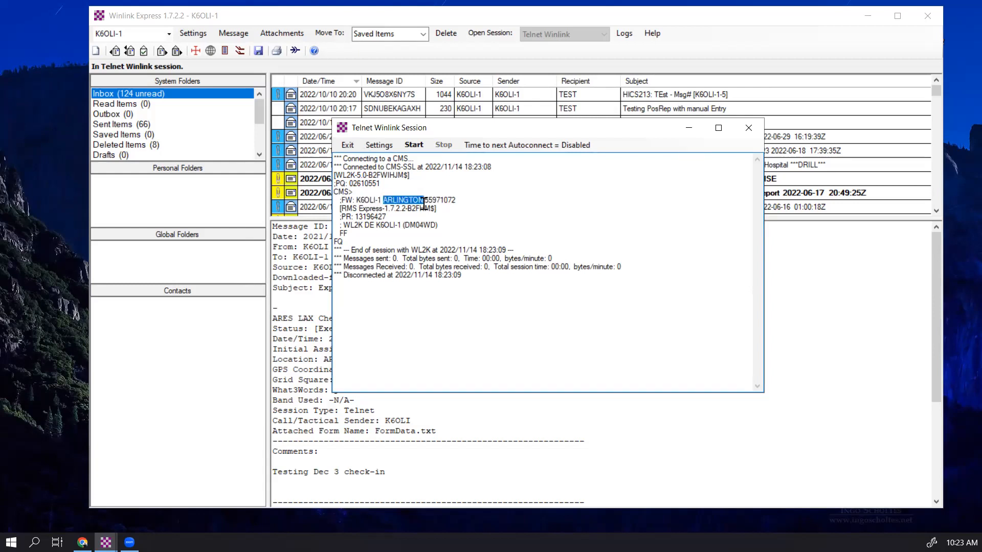
pyautogui.moveTo(836, 152)
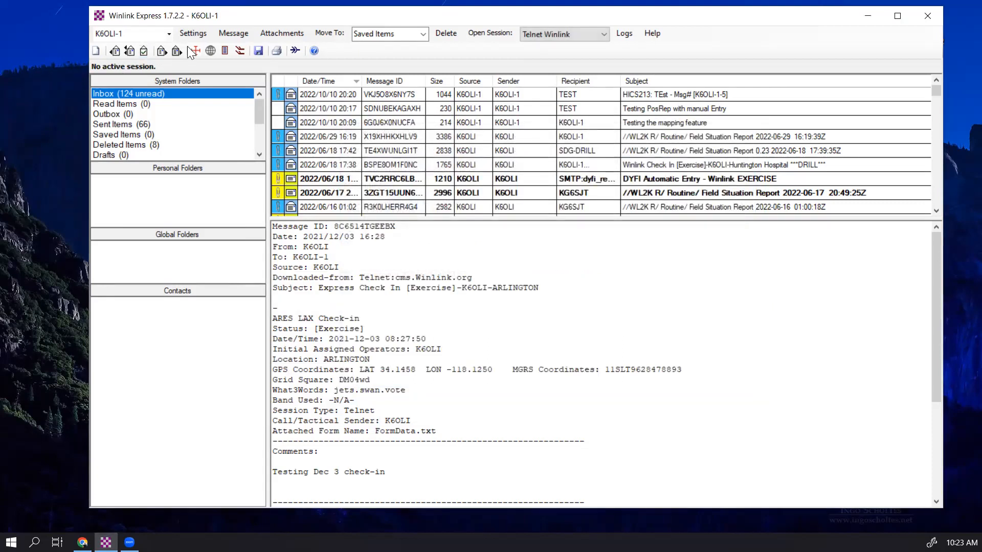
# Step: Select ARLINGTON under Auxiliary Callsigns in the properties and bring it up with Edit Entry
pyautogui.click(193, 33)
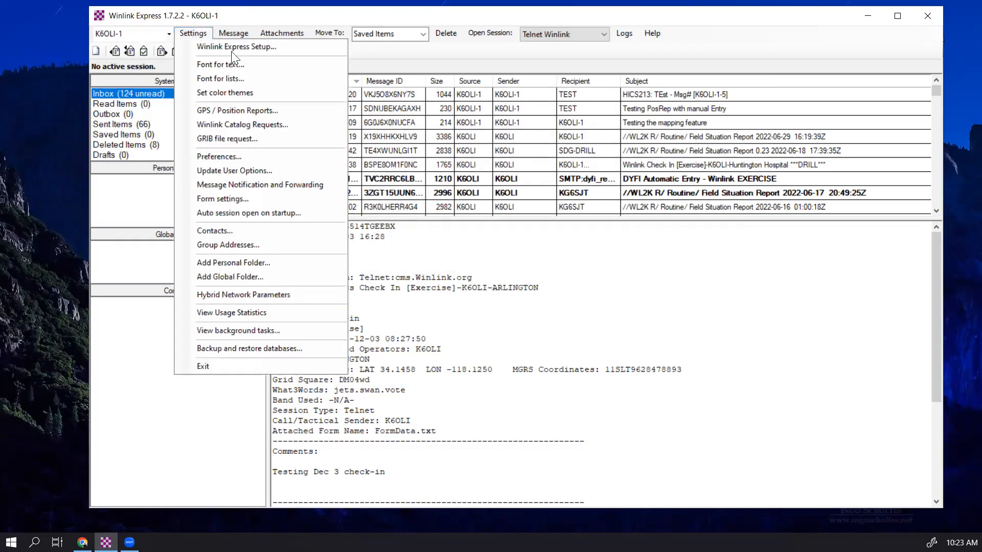
pyautogui.moveTo(237, 46)
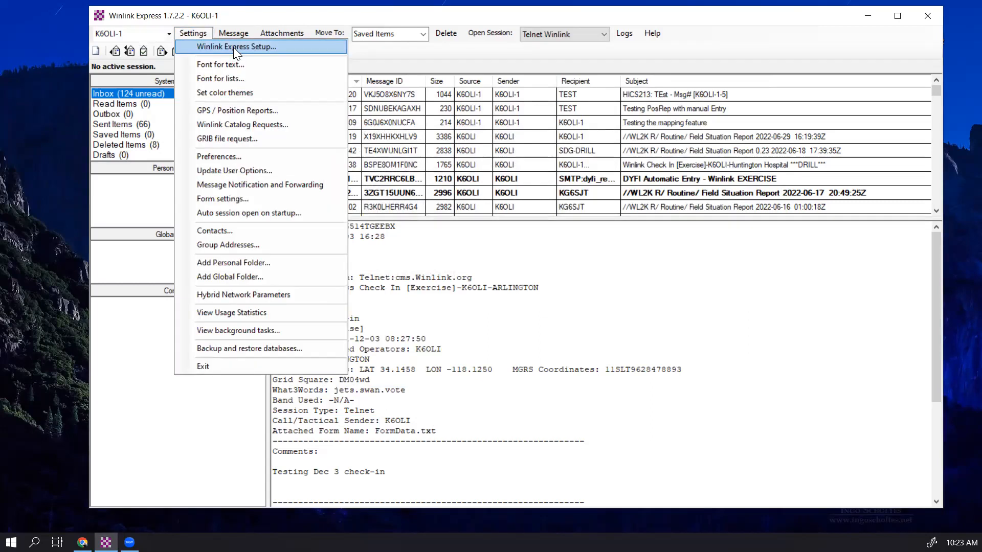
pyautogui.click(237, 46)
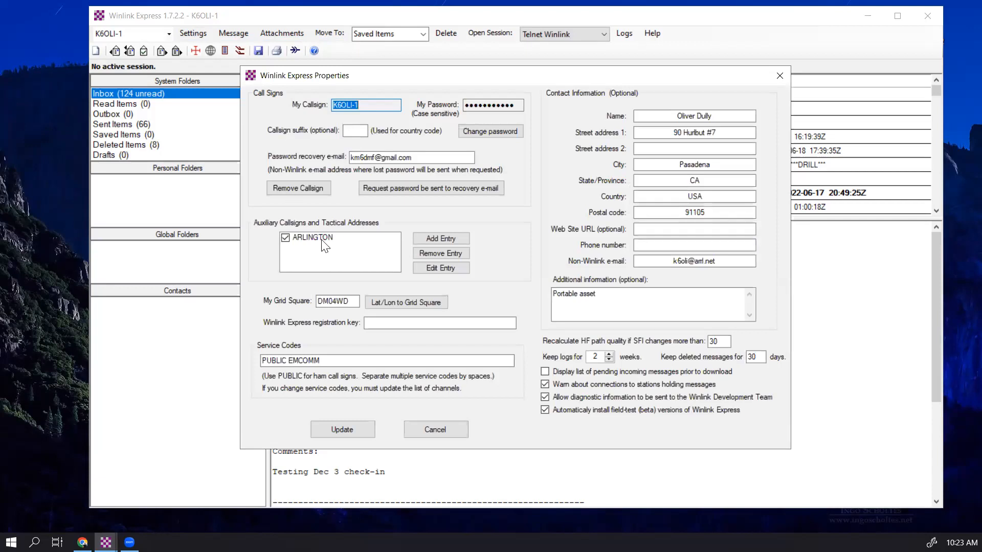
pyautogui.click(313, 238)
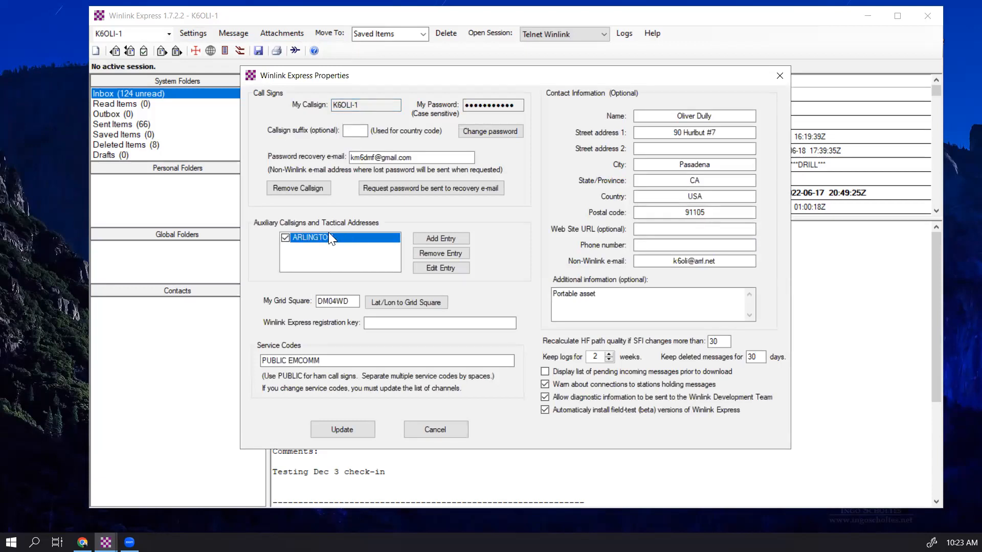
pyautogui.click(440, 267)
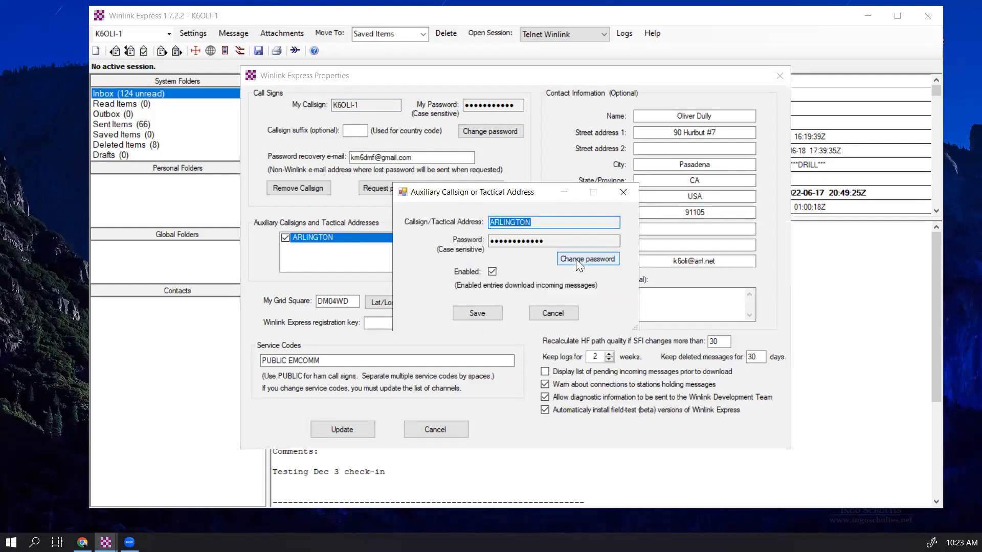
# Step: Begin changing the ARLINGTON password, then cancel the change
pyautogui.click(588, 258)
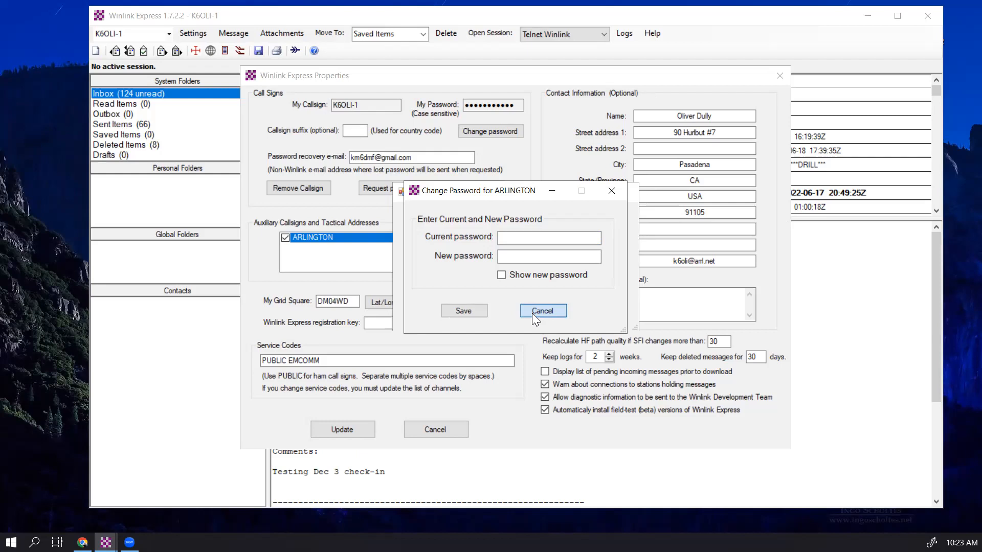
pyautogui.click(542, 311)
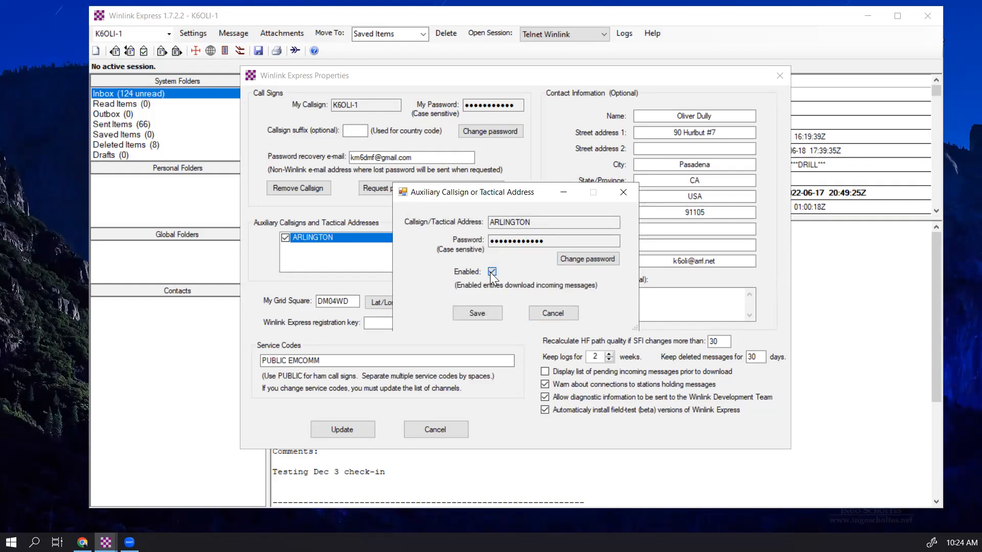
# Step: Save ARLINGTON with Enabled unchecked so it is disabled
pyautogui.click(492, 272)
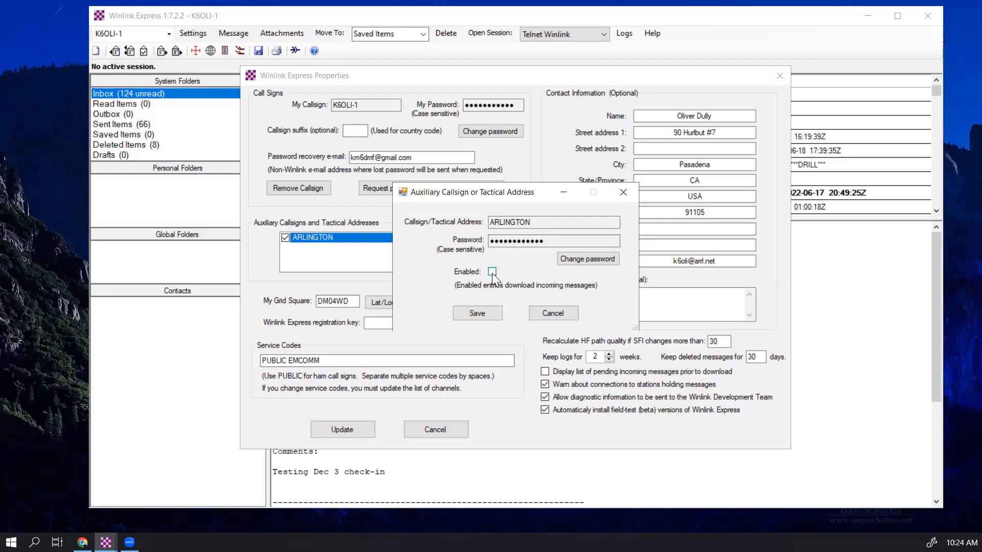
pyautogui.click(476, 314)
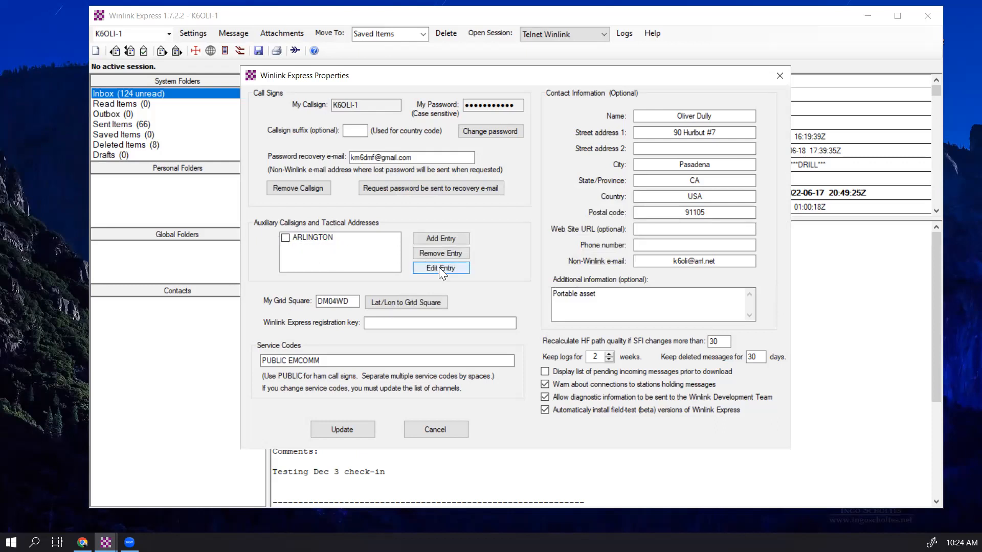
# Step: Reopen ARLINGTON for editing and save it with Enabled checked again
pyautogui.click(313, 236)
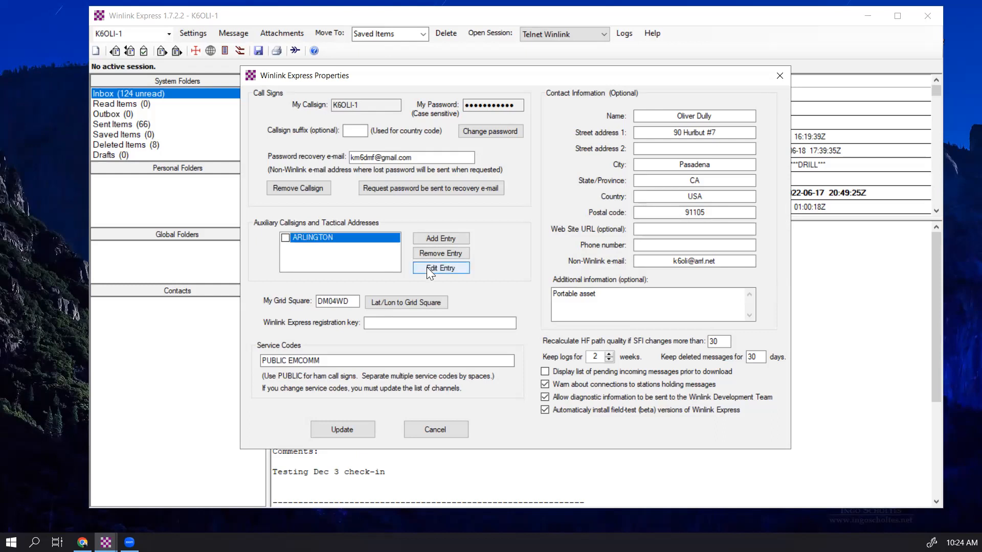
pyautogui.click(440, 267)
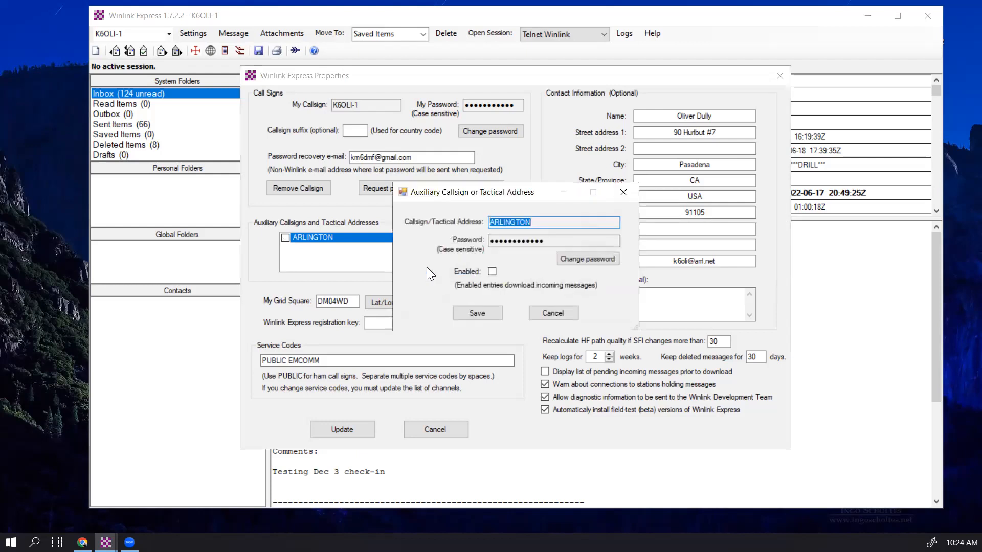
pyautogui.click(492, 272)
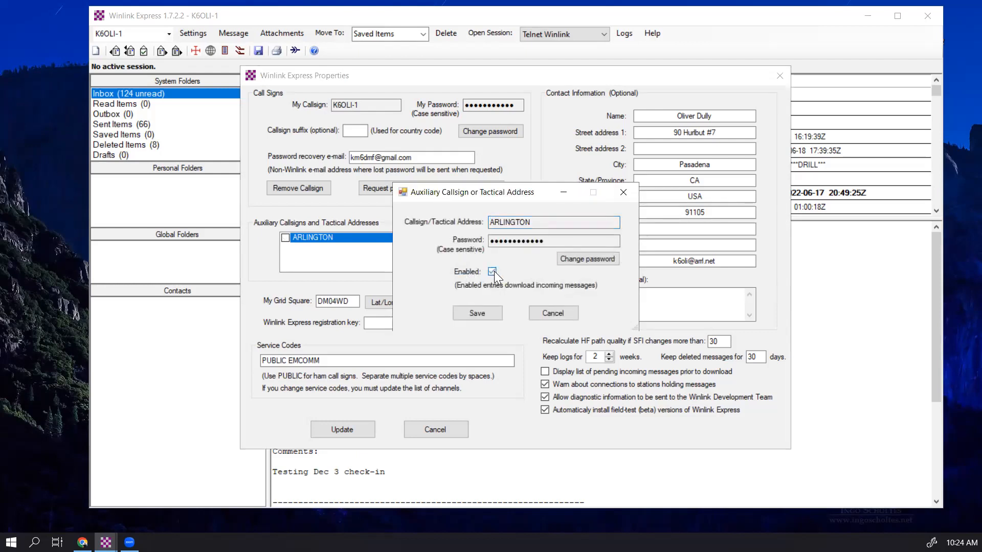
pyautogui.click(492, 271)
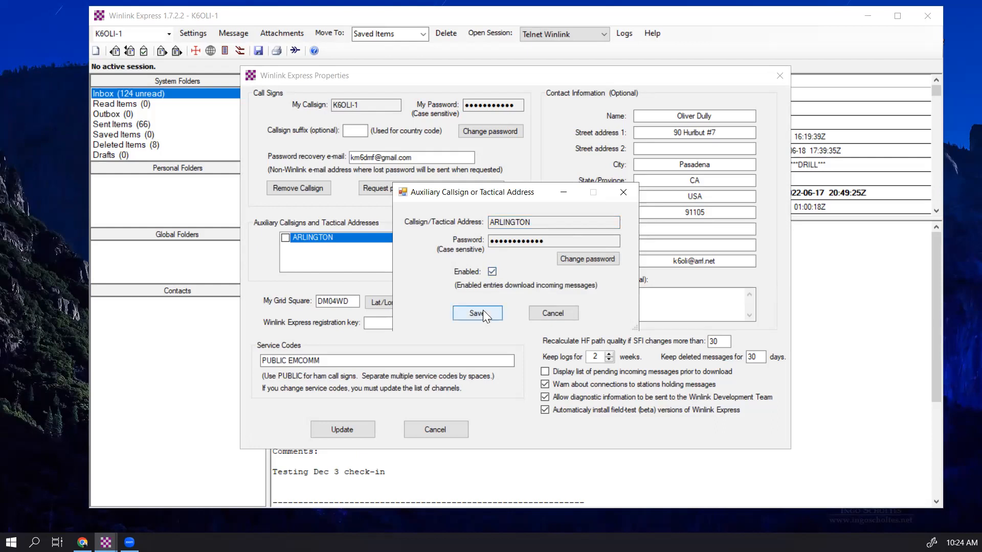
pyautogui.click(476, 313)
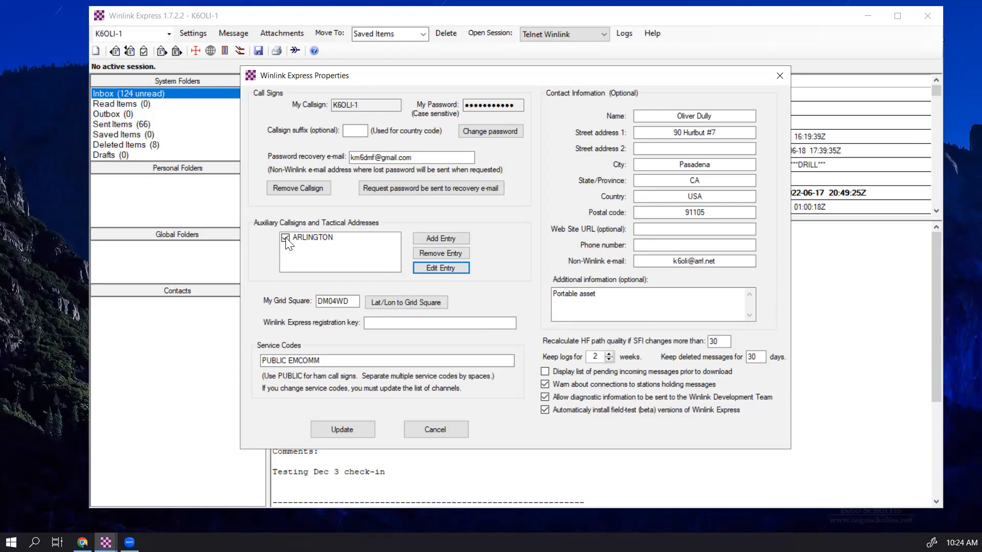
# Step: Remove the ARLINGTON entry, confirm with OK, and Update the station properties
pyautogui.click(286, 237)
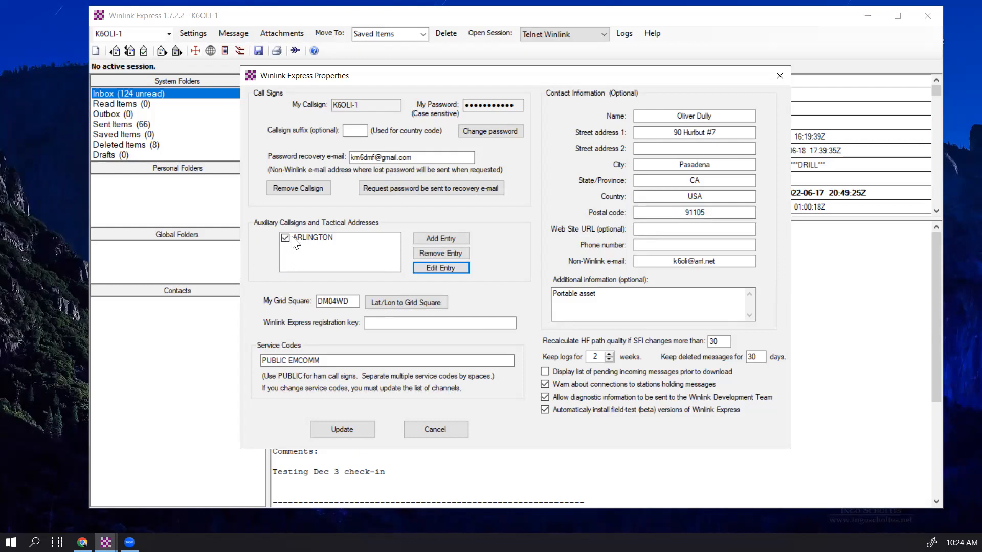
pyautogui.click(314, 236)
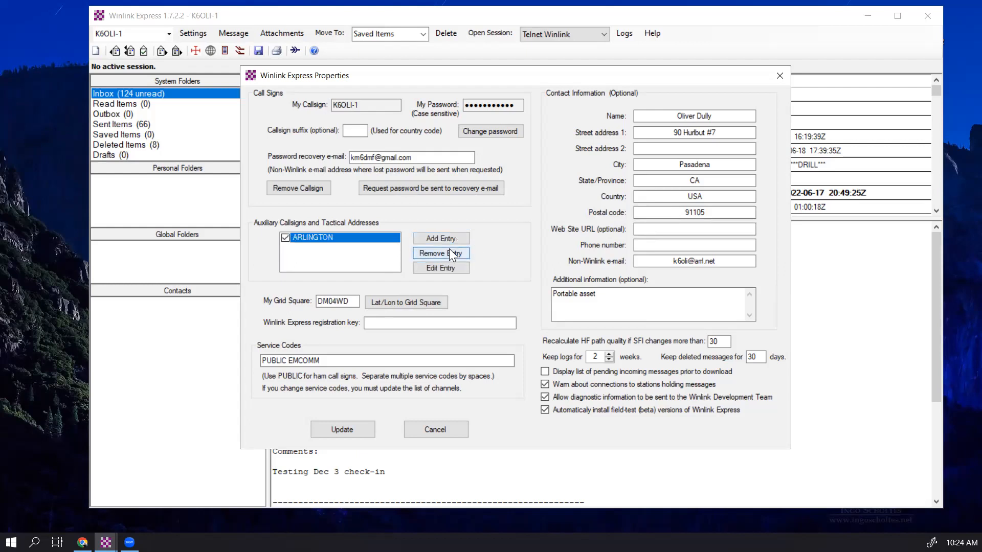
pyautogui.click(440, 253)
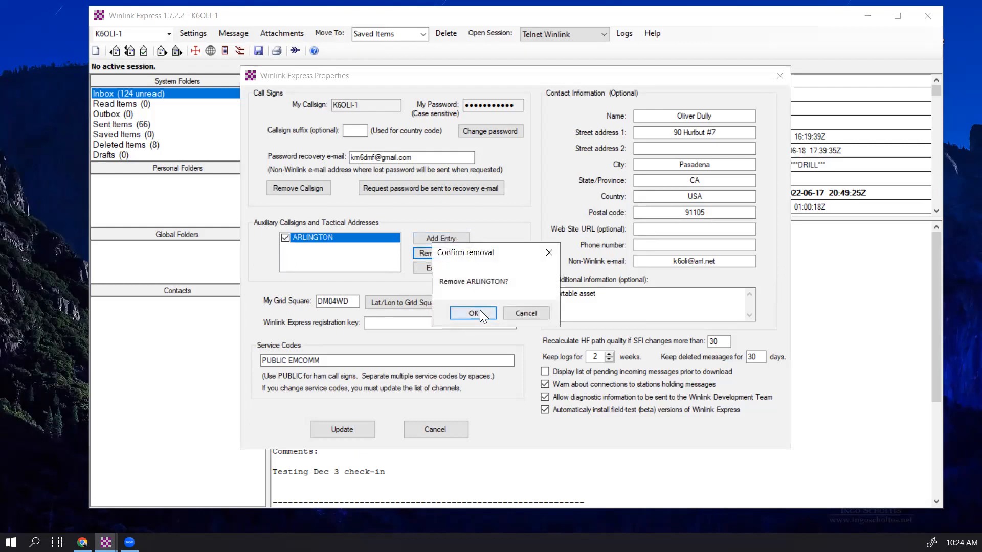
pyautogui.click(472, 313)
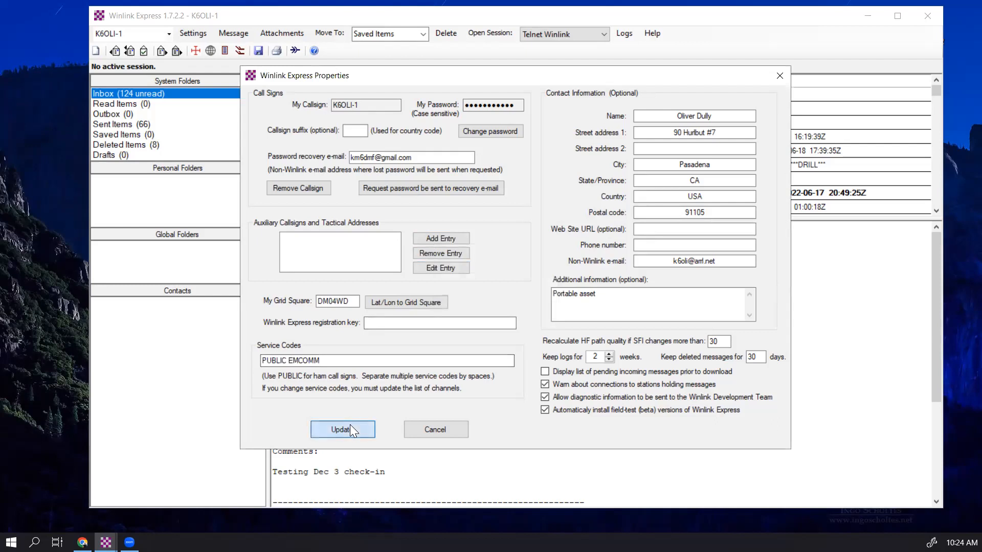
pyautogui.click(342, 430)
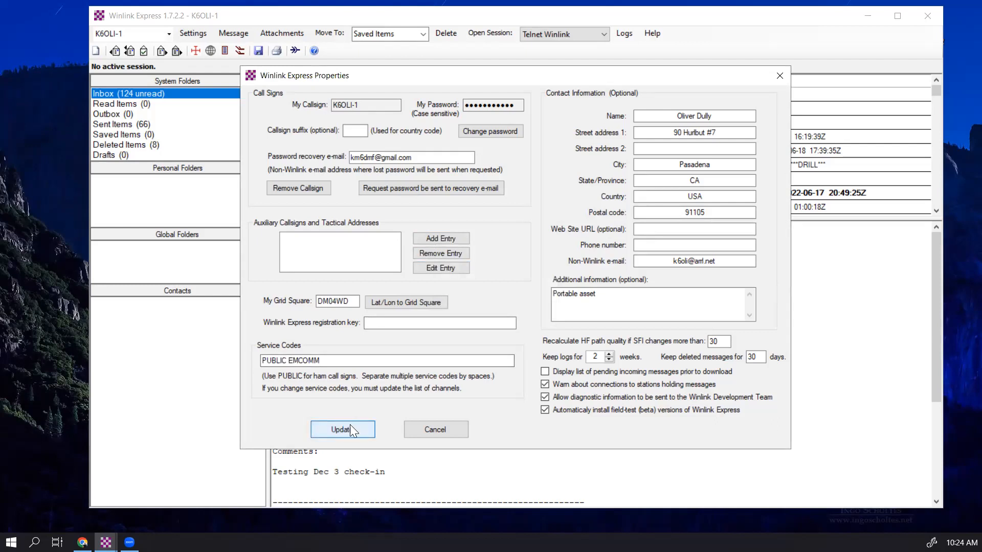
pyautogui.click(341, 430)
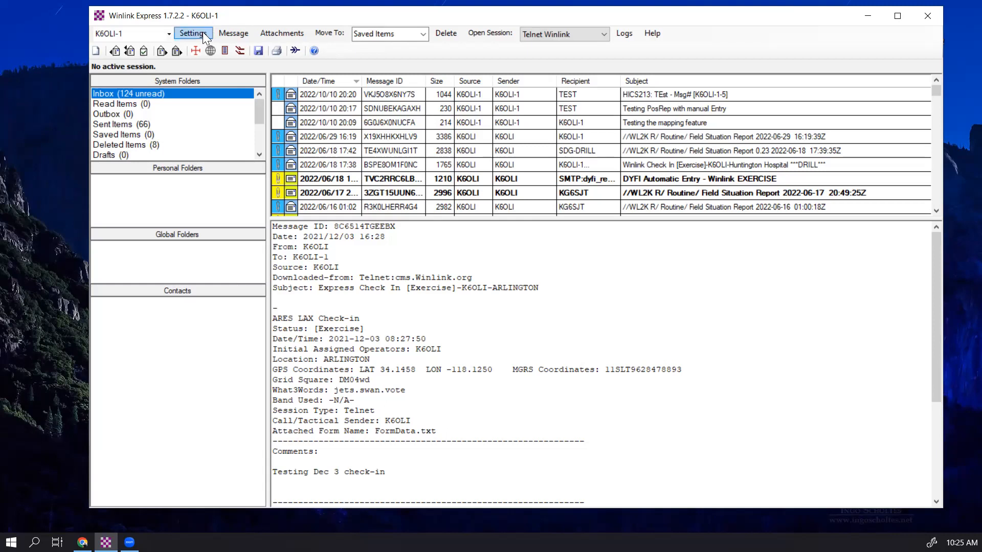
# Step: Re-add ARLINGTON as an enabled, password-protected tactical address and Update the properties
pyautogui.click(193, 33)
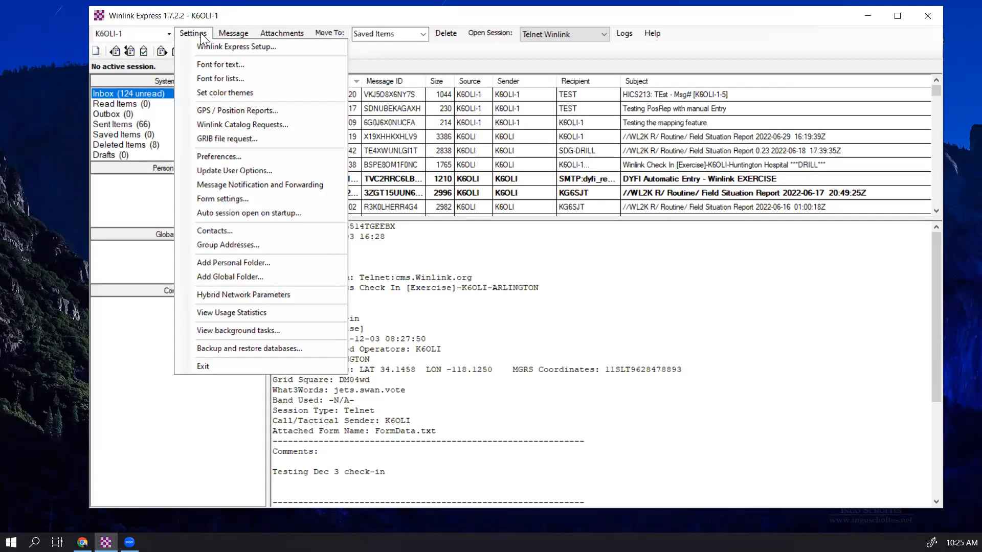
pyautogui.click(236, 46)
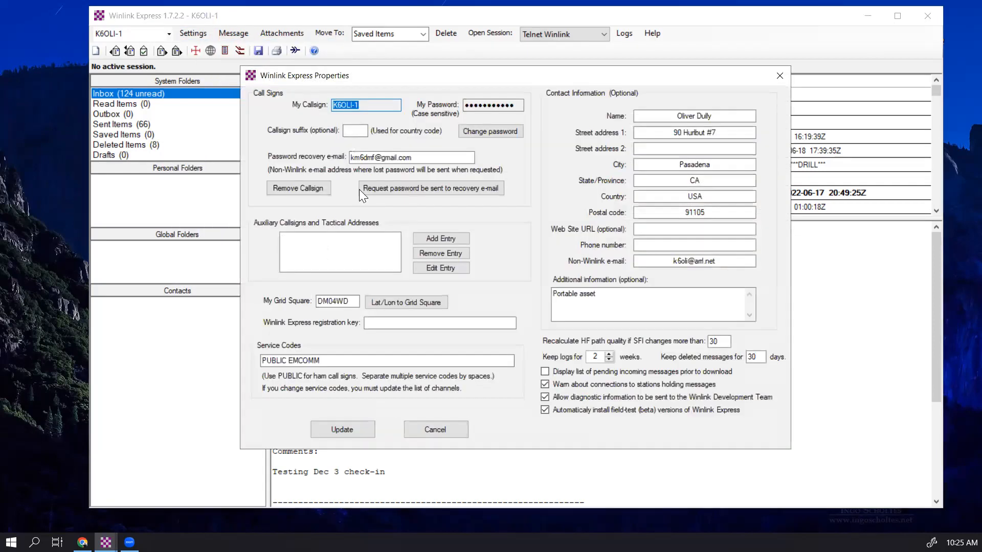
pyautogui.click(440, 238)
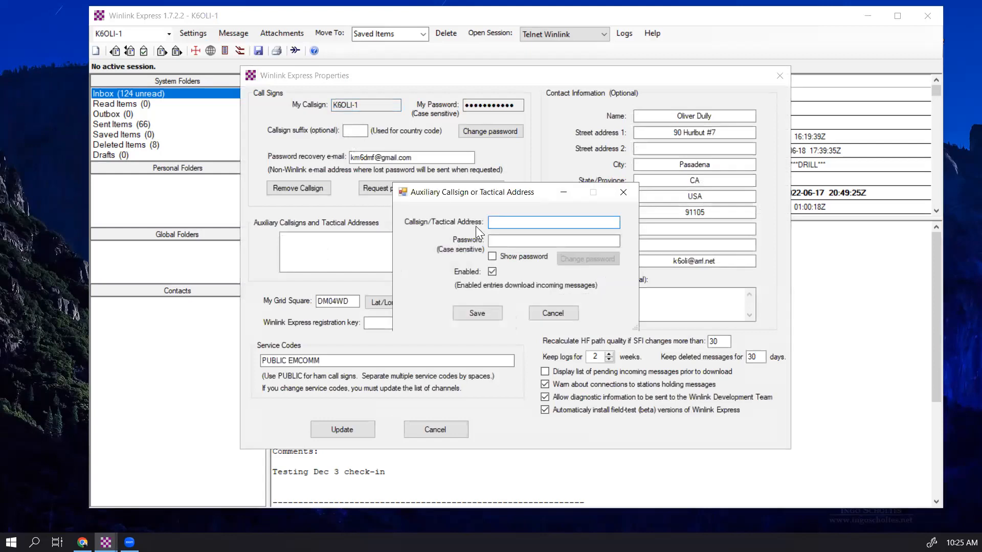
pyautogui.write('ARLINGTON')
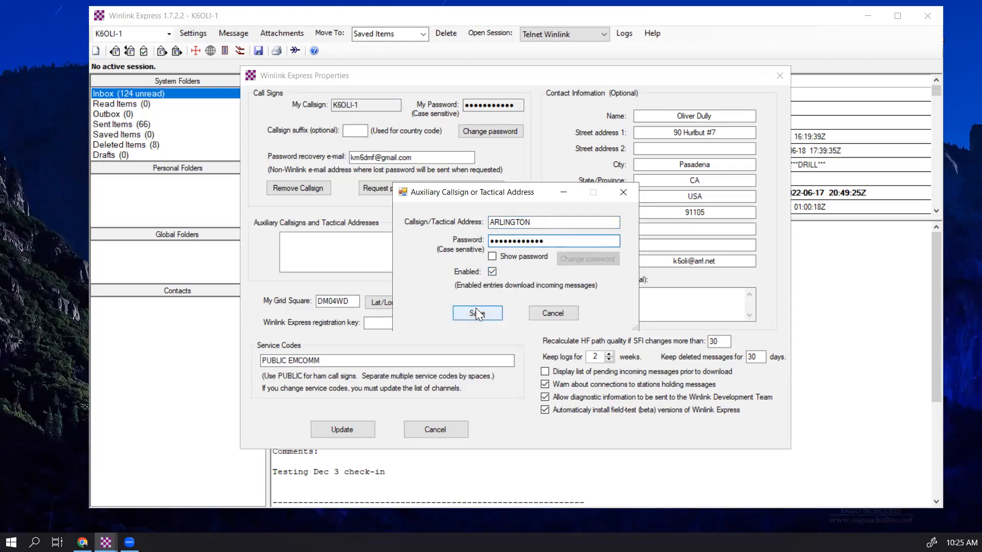
pyautogui.click(476, 313)
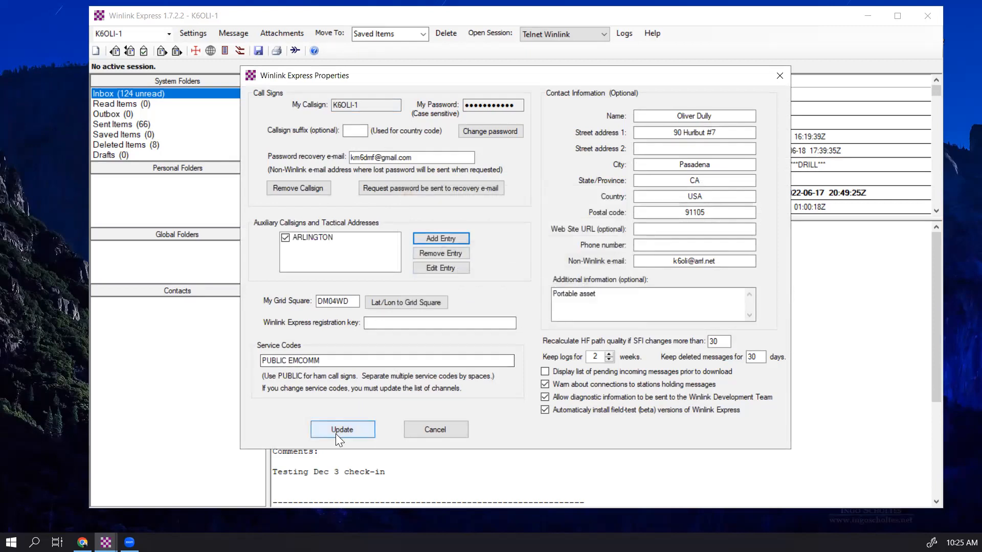
pyautogui.click(342, 430)
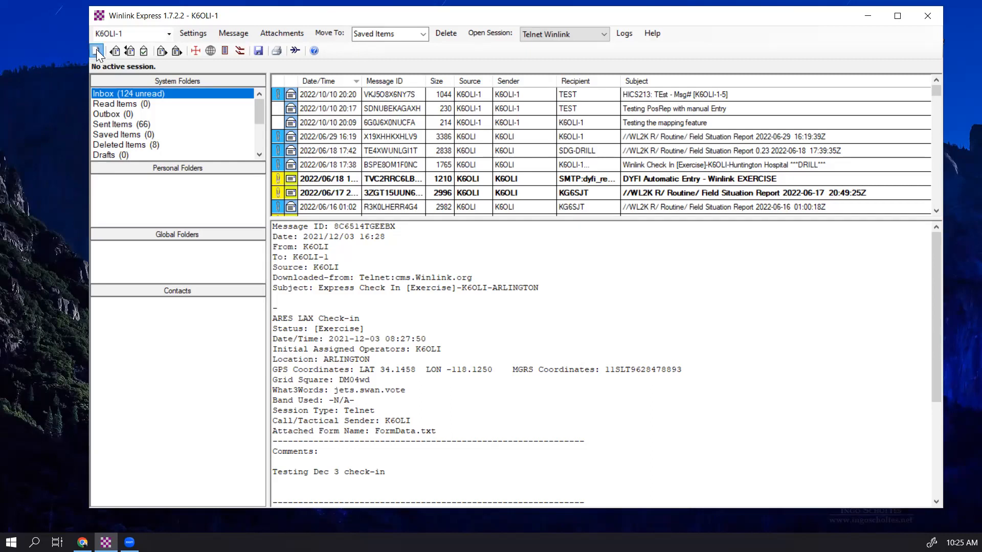
# Step: Compose a message from ARLINGTON to HUNTINGTON, subject "This is a demo!", and post it to the Outbox
pyautogui.click(96, 51)
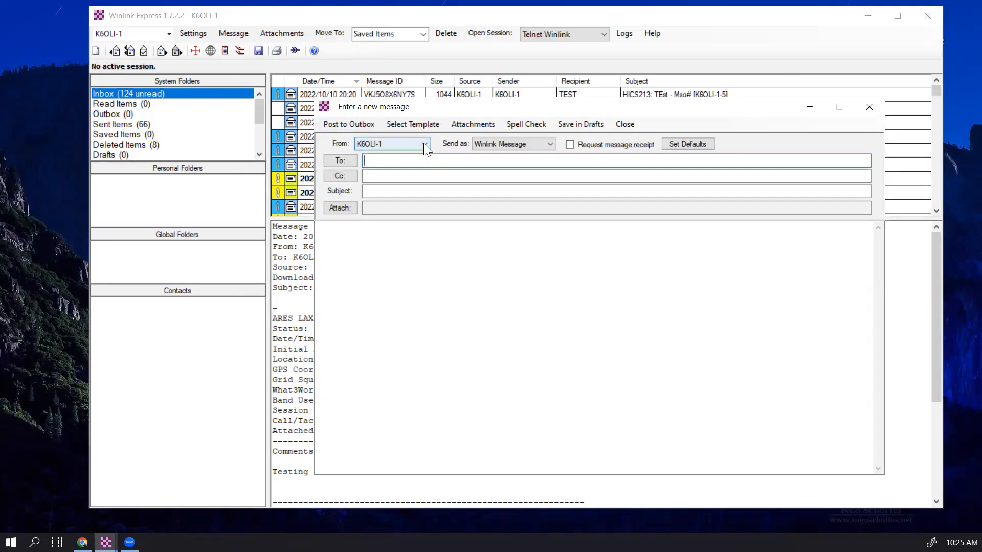
pyautogui.click(423, 143)
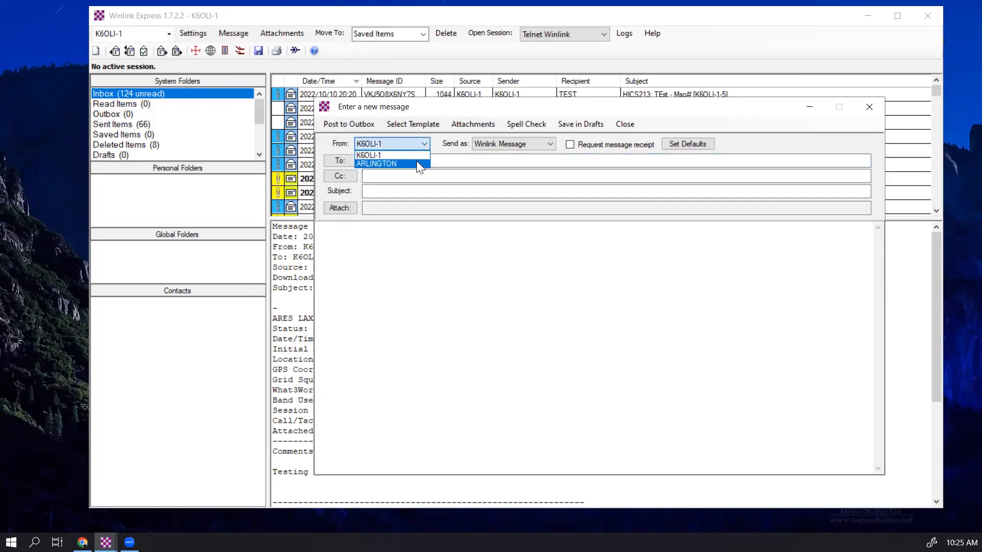
pyautogui.click(376, 164)
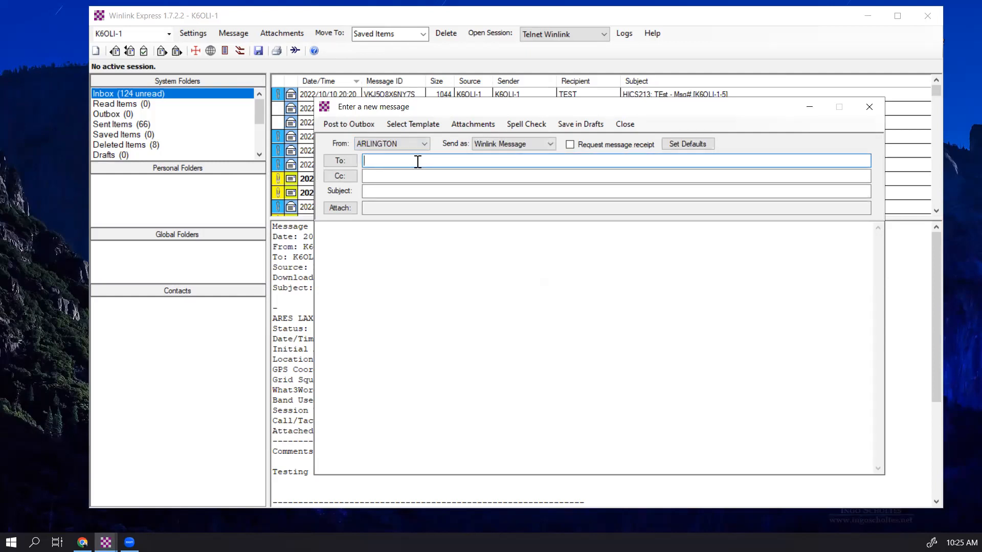
pyautogui.write('HUN')
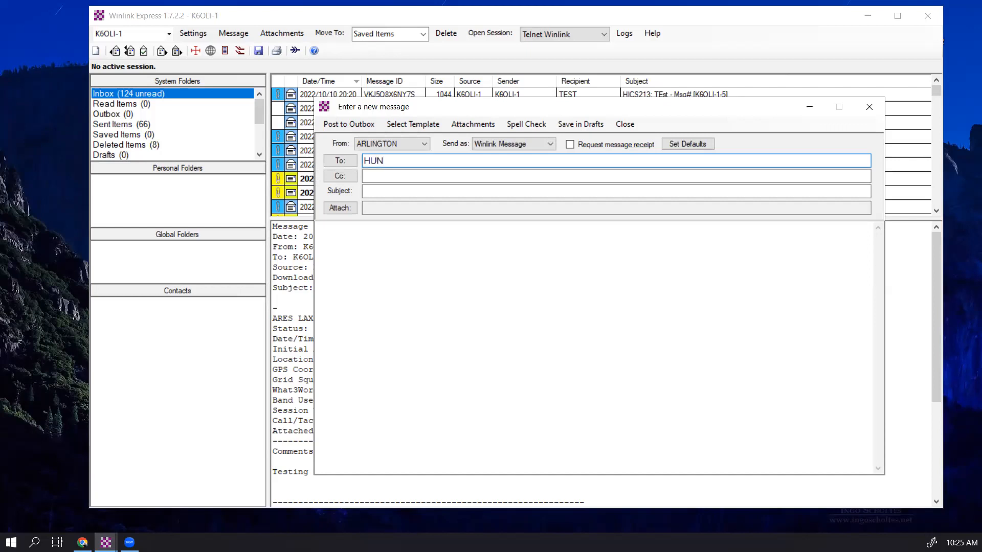
pyautogui.write('TINGTON;')
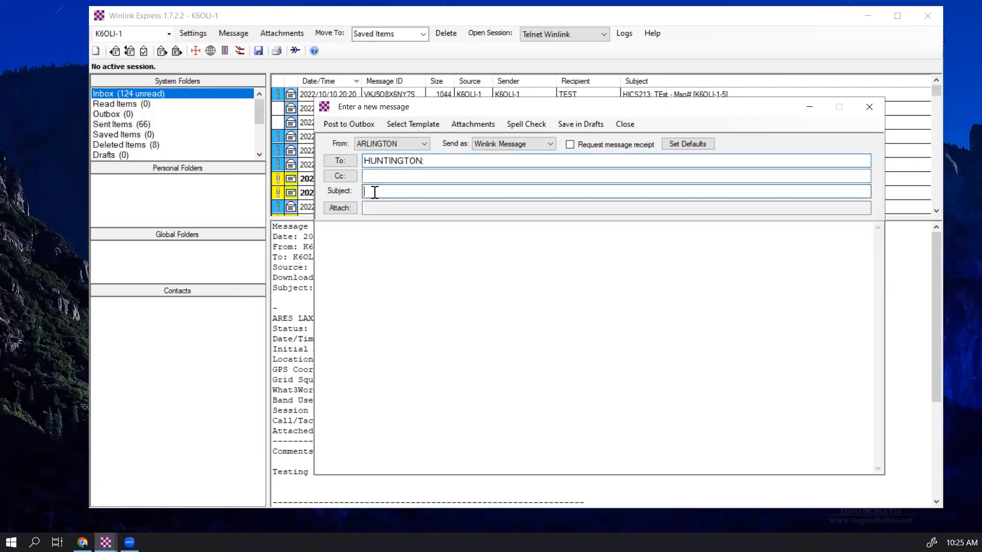
pyautogui.write('This is a demo!')
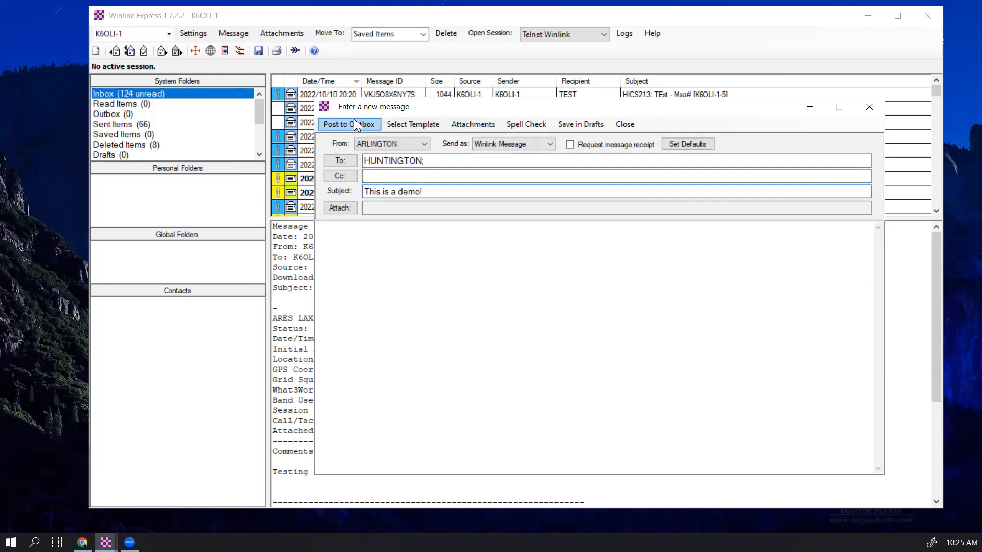
pyautogui.moveTo(611, 122)
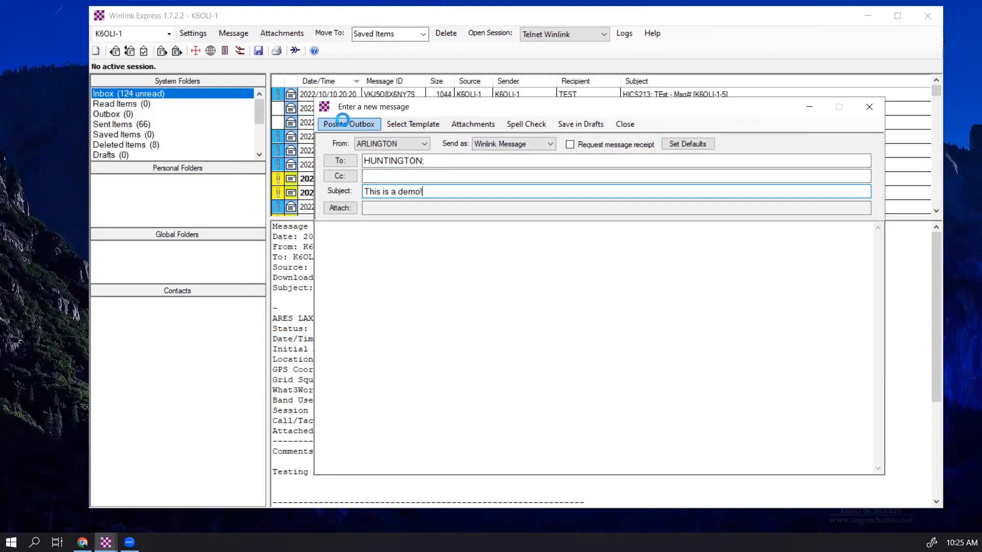
pyautogui.click(624, 123)
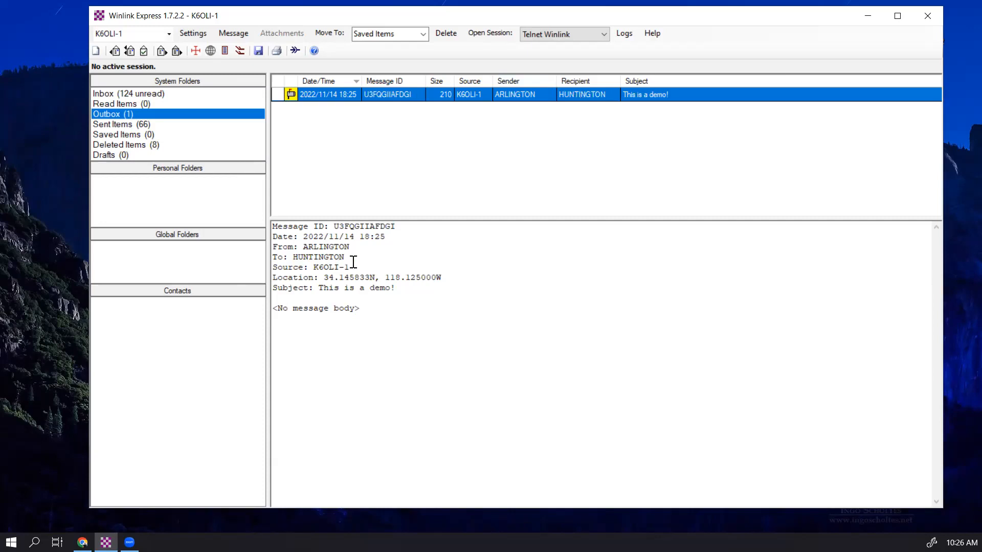
pyautogui.doubleClick(330, 267)
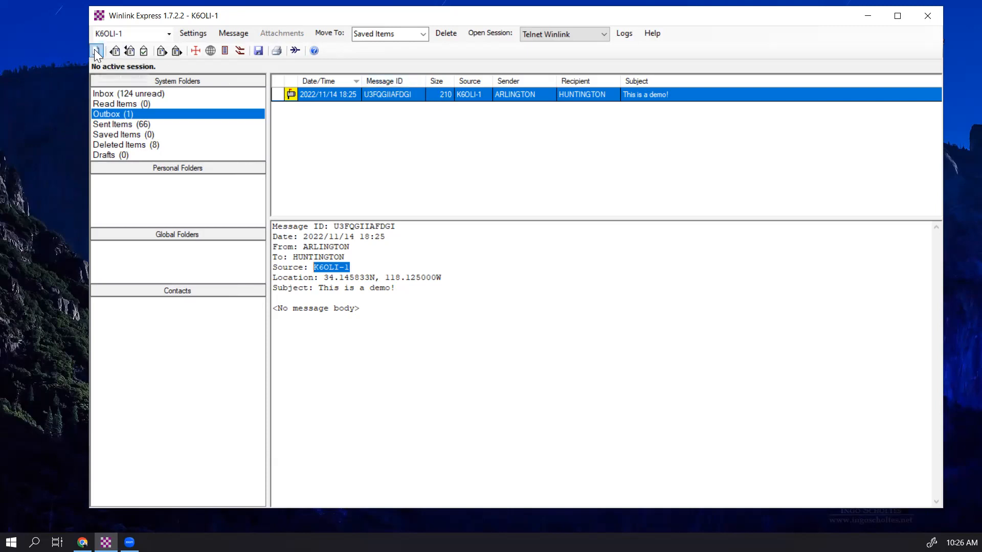
pyautogui.moveTo(95, 52)
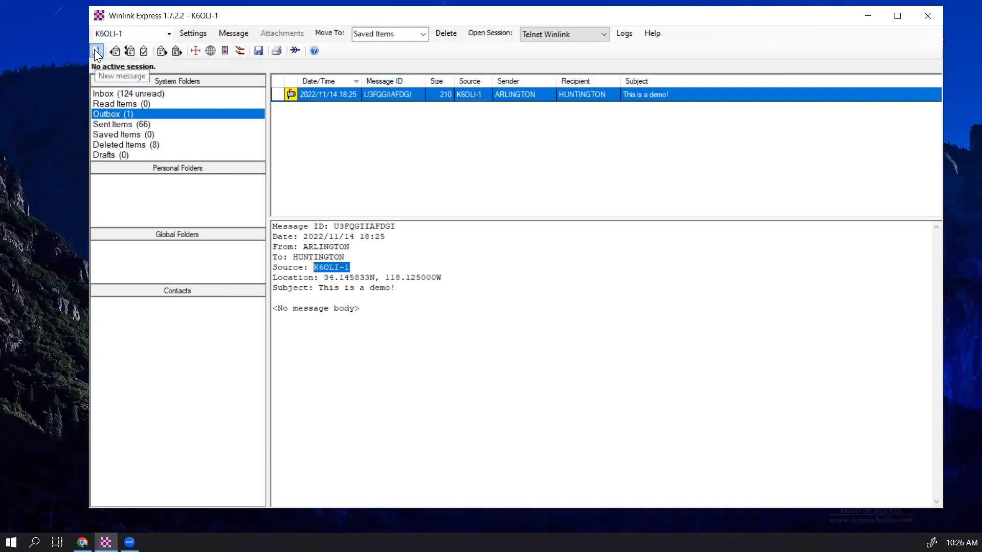
# Step: In Set Defaults from a new message, choose ARLINGTON as the default sending account and save
pyautogui.click(96, 51)
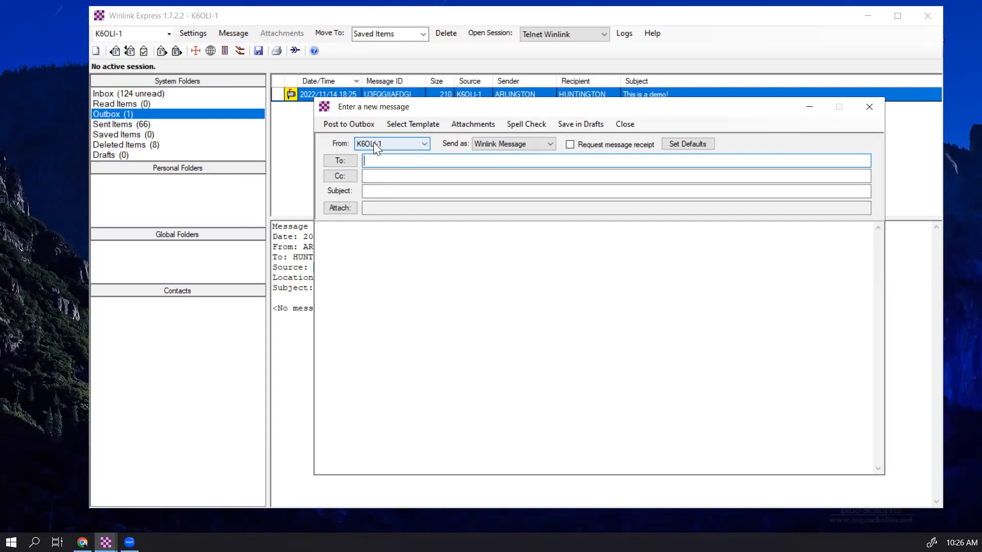
pyautogui.moveTo(638, 154)
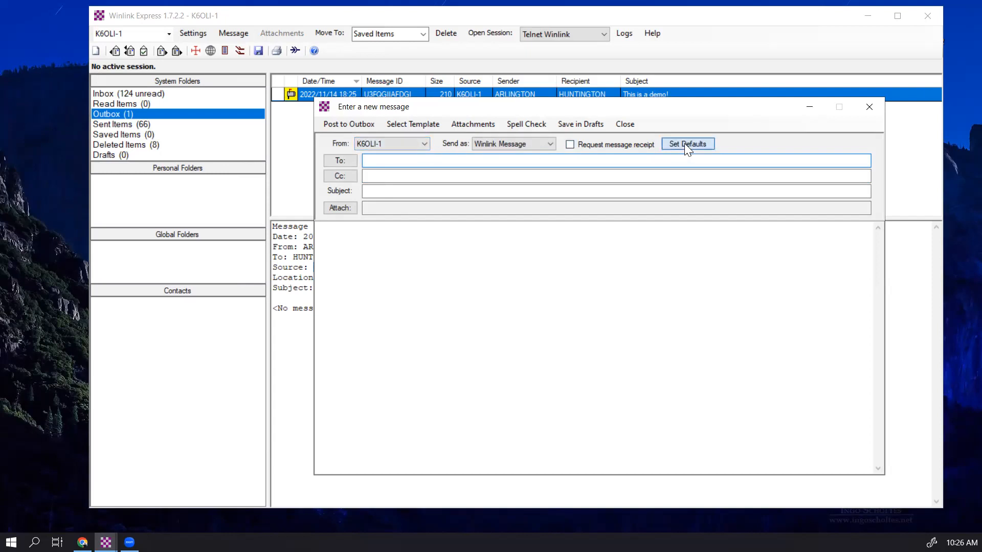
pyautogui.click(688, 144)
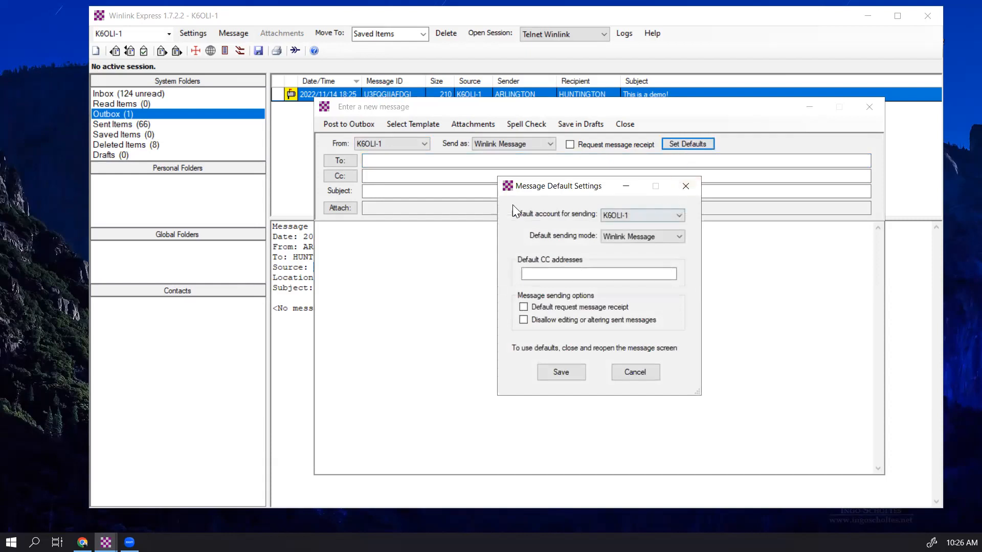
pyautogui.click(679, 215)
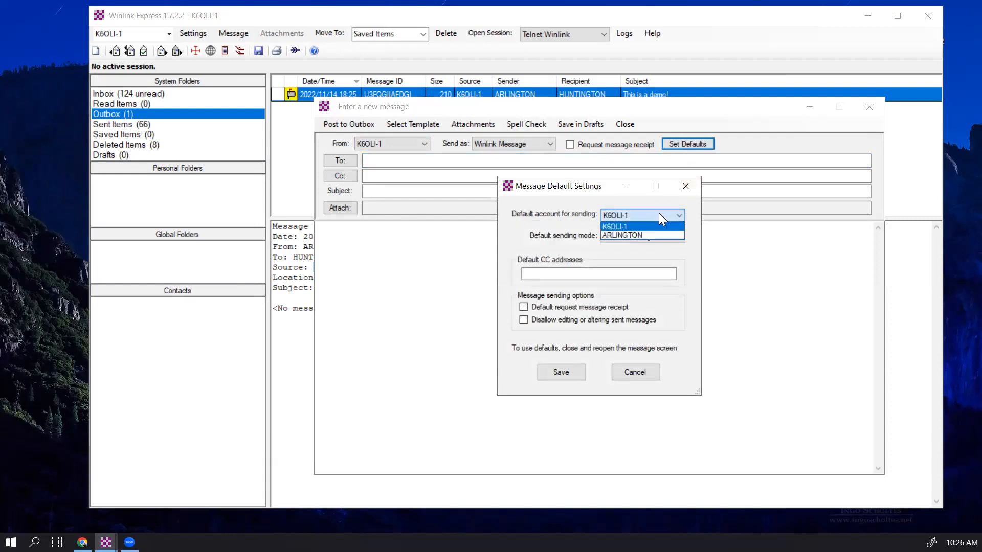
pyautogui.click(621, 235)
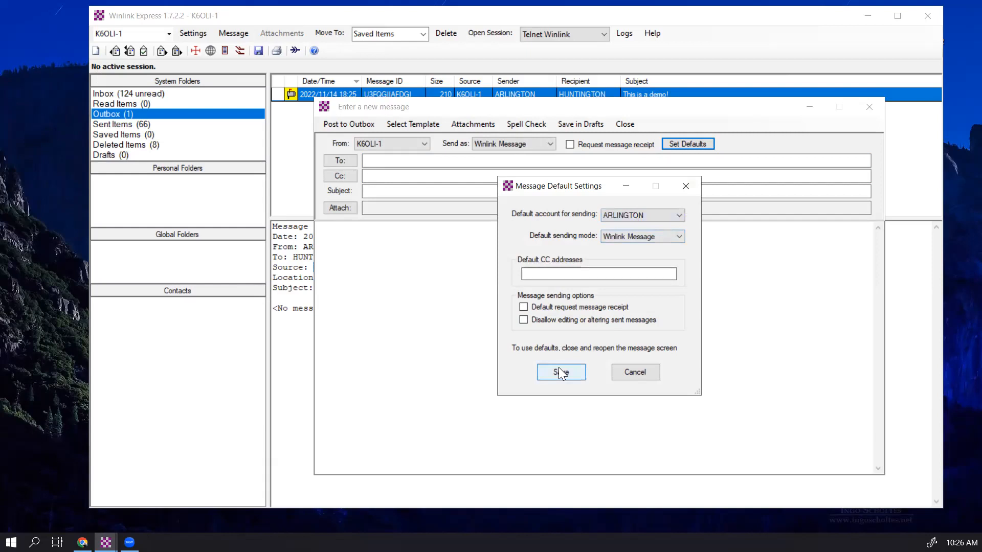
pyautogui.moveTo(560, 371)
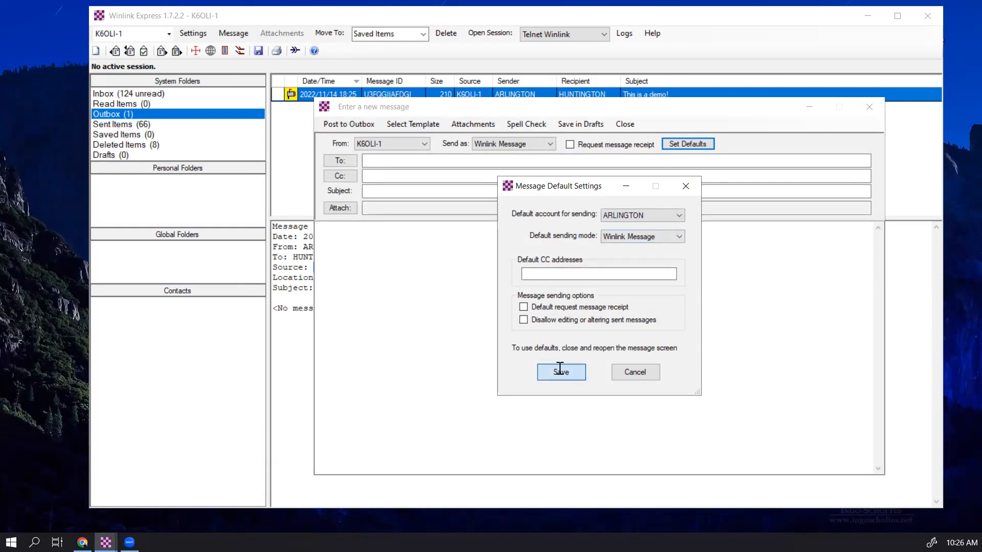
pyautogui.click(561, 371)
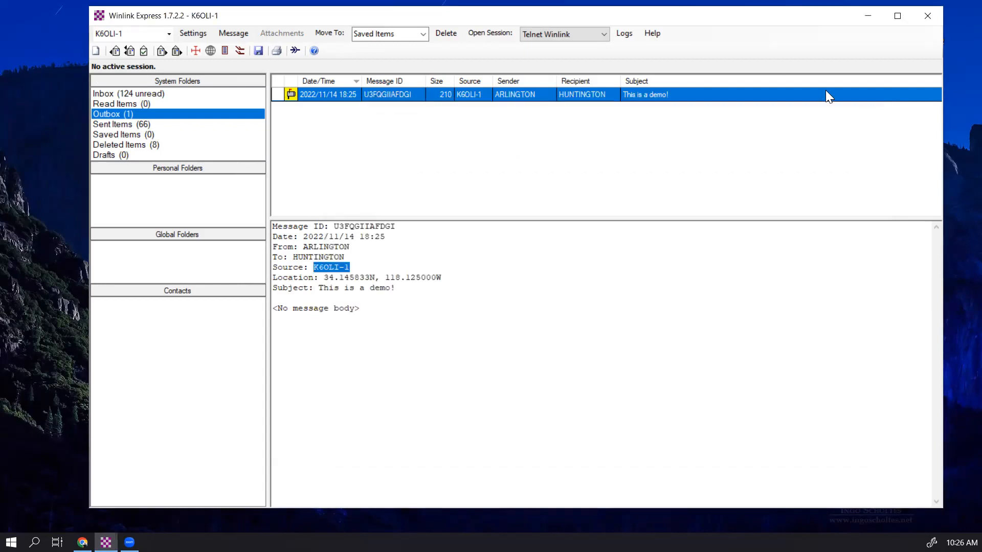
pyautogui.moveTo(96, 51)
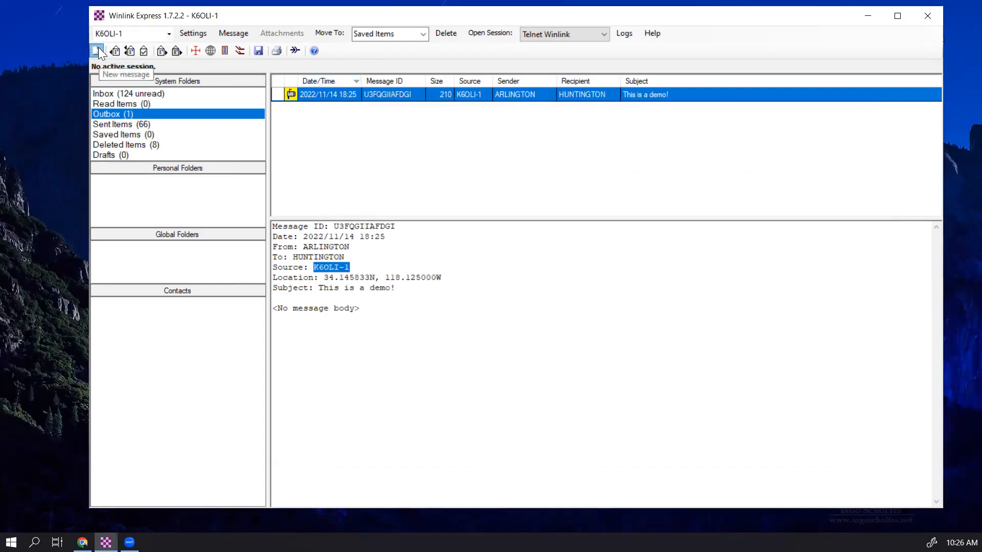
# Step: Confirm a new message starts from ARLINGTON, save K6OLI-1 as default sender again, and discard the message
pyautogui.click(98, 51)
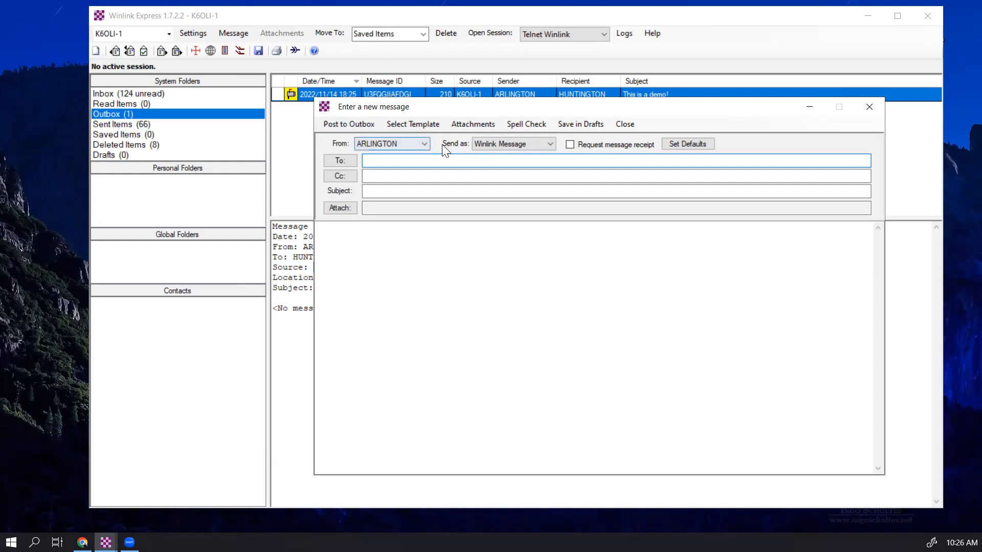
pyautogui.click(340, 161)
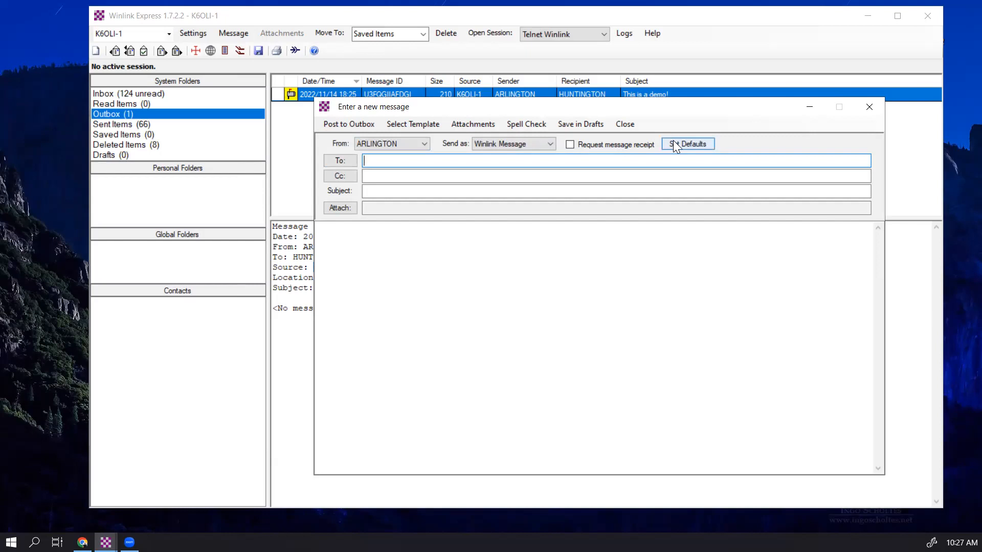
pyautogui.click(688, 143)
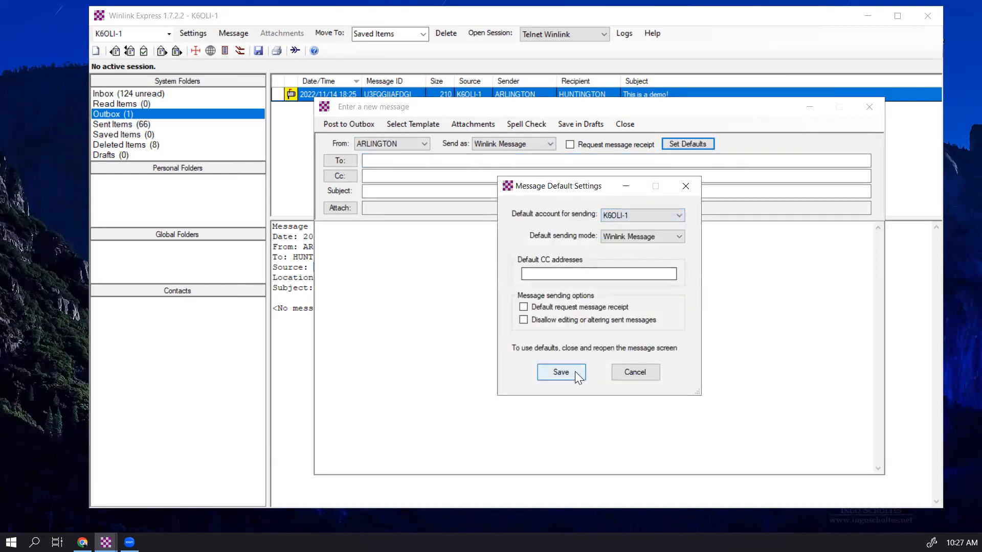
pyautogui.click(561, 372)
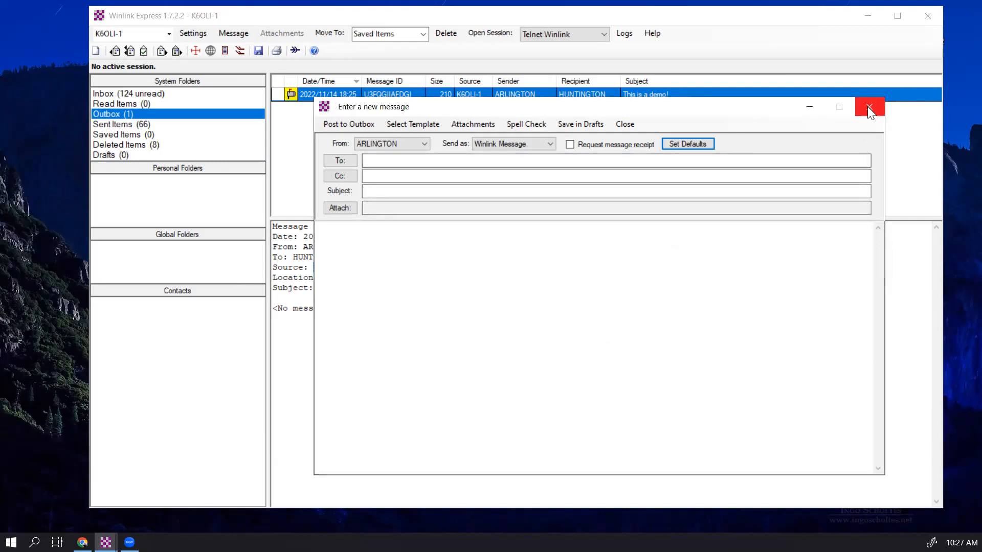
pyautogui.click(870, 106)
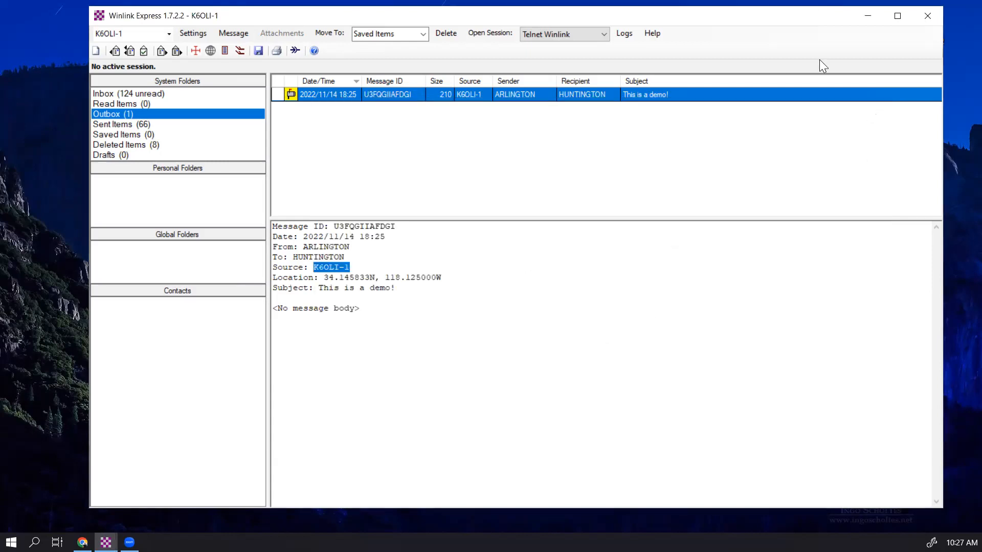
pyautogui.click(96, 51)
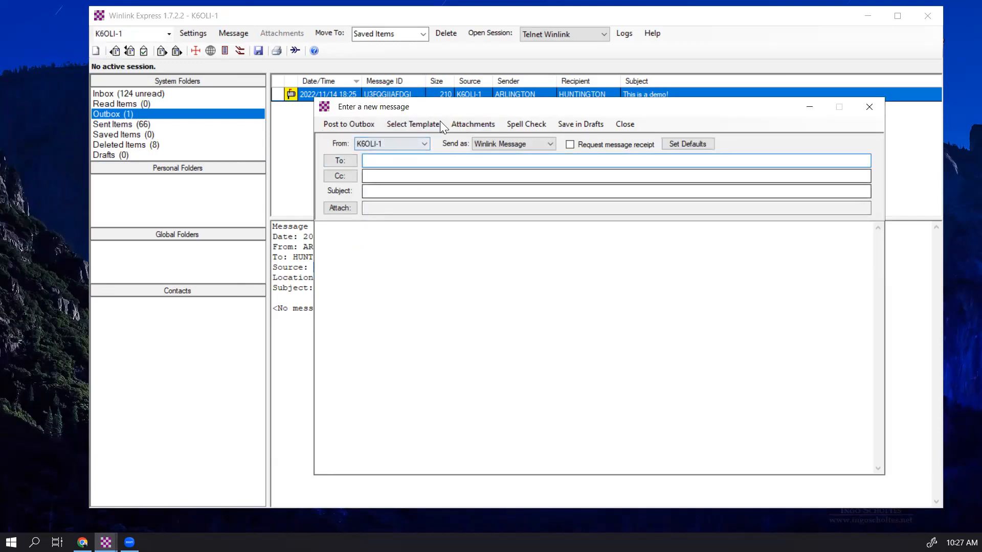
pyautogui.moveTo(869, 107)
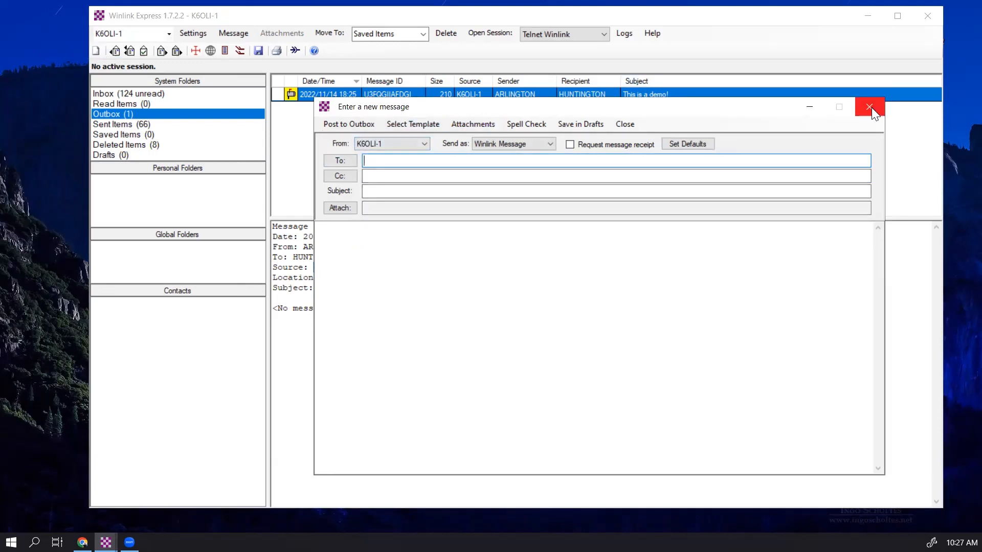
pyautogui.moveTo(870, 107)
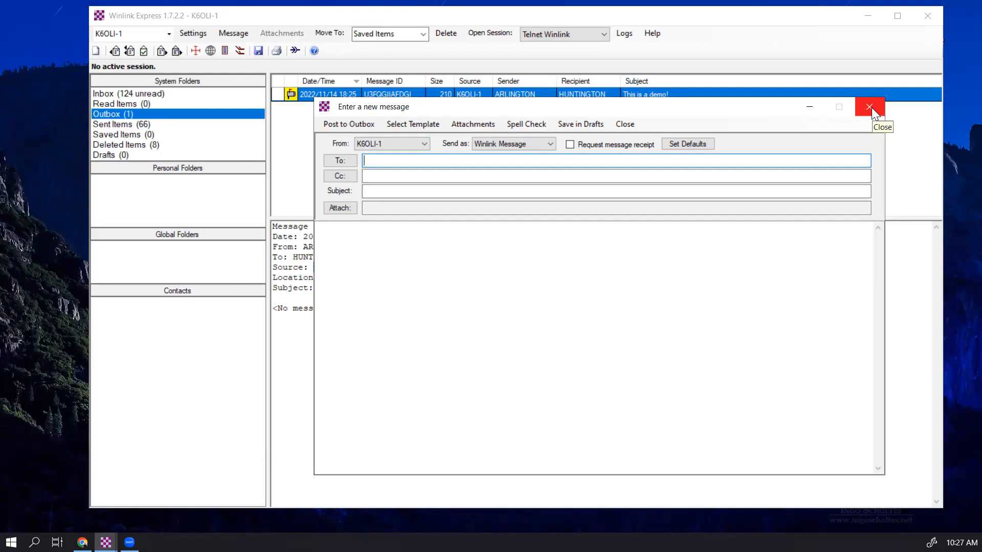
pyautogui.moveTo(684, 132)
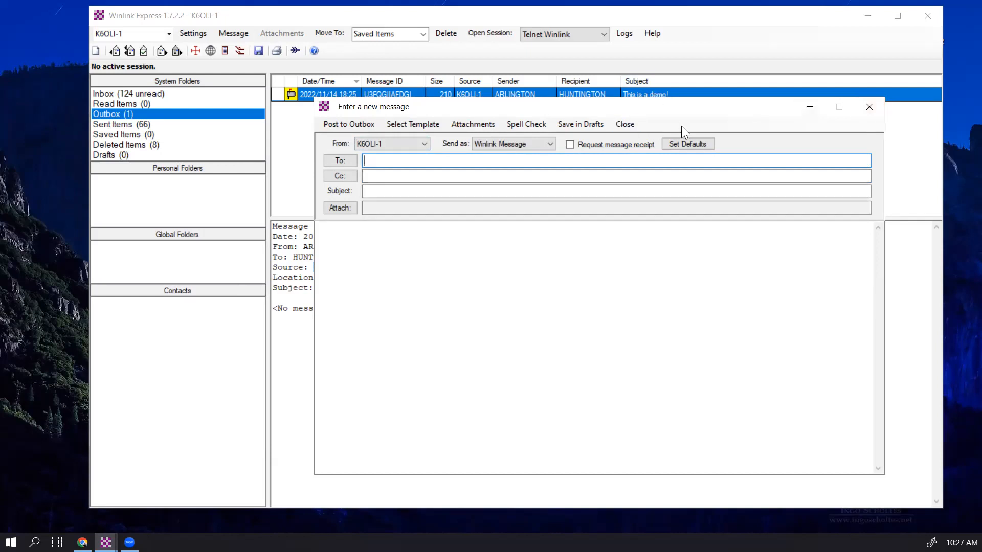
pyautogui.click(687, 144)
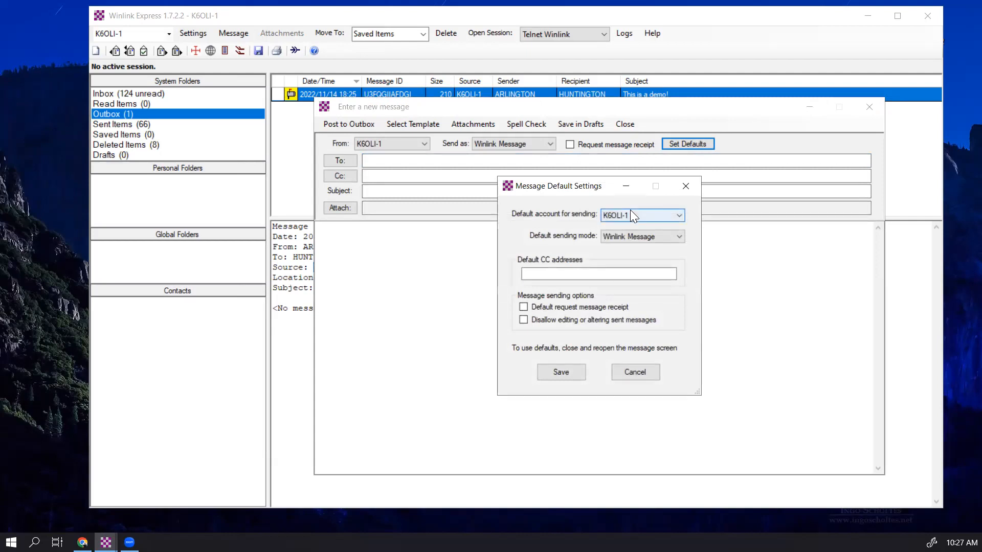
pyautogui.click(680, 215)
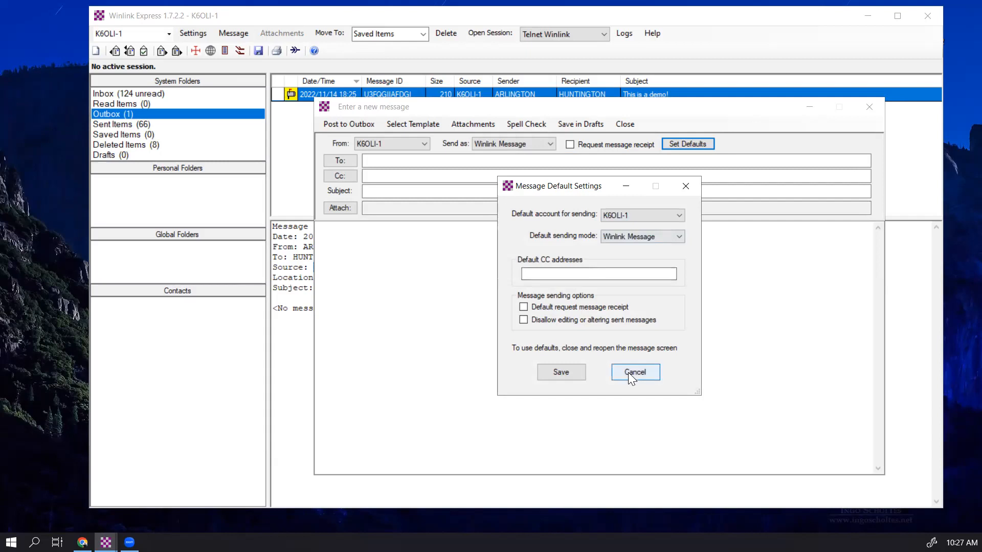
pyautogui.click(634, 373)
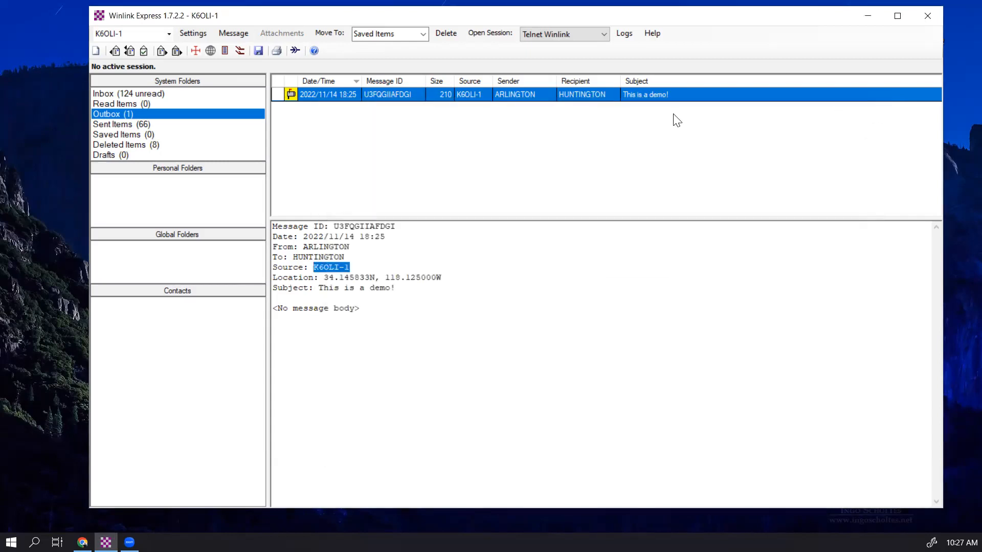
pyautogui.moveTo(673, 120)
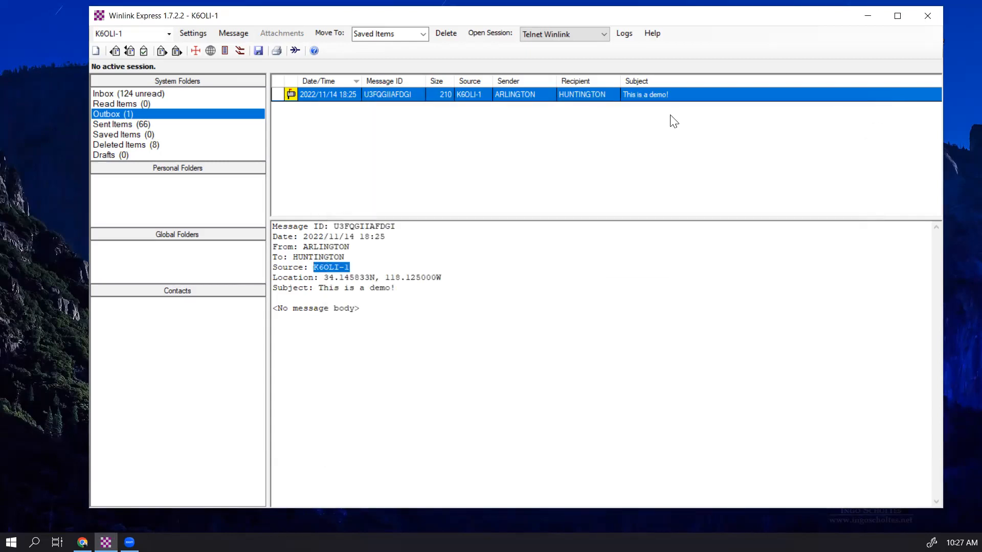
pyautogui.moveTo(513, 104)
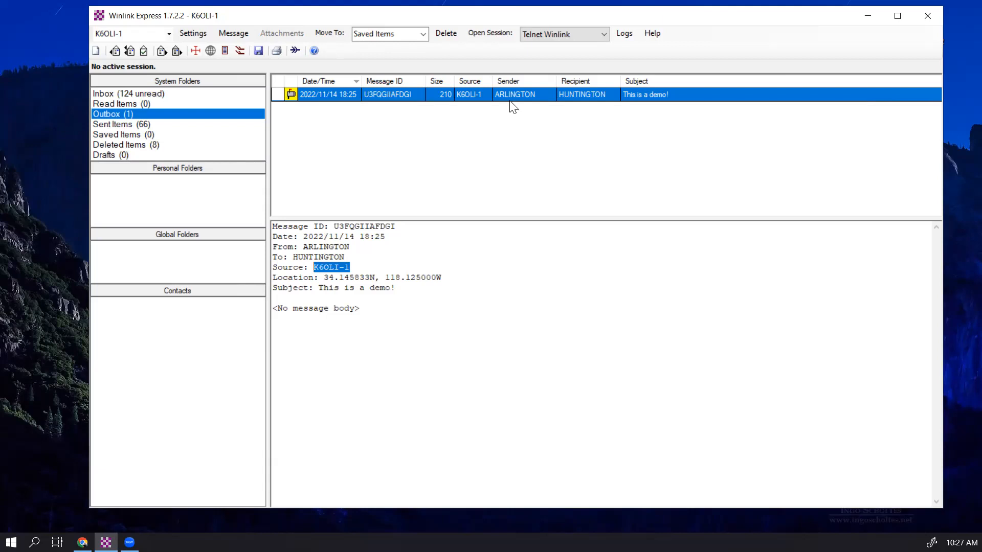